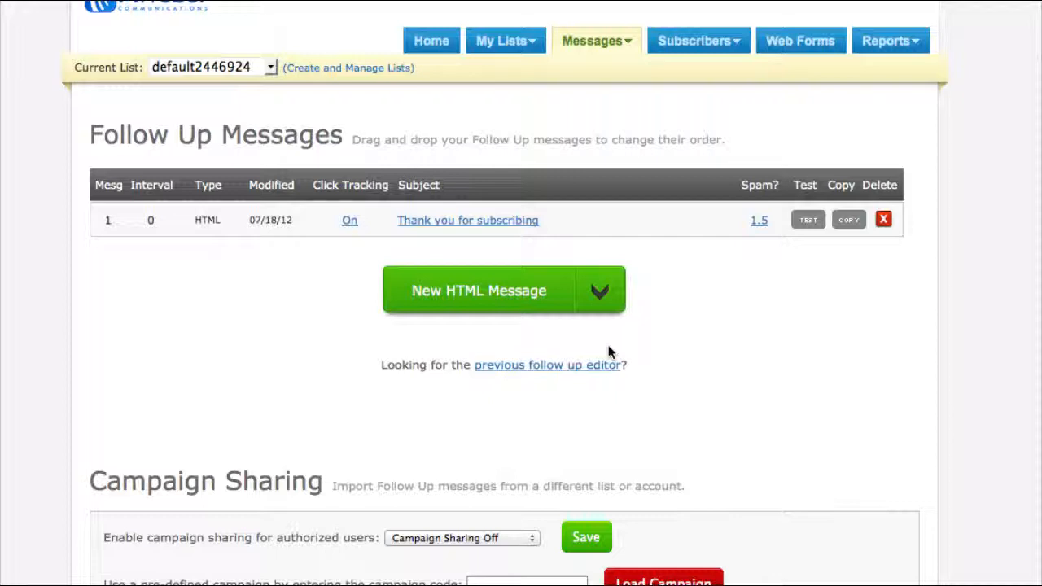
Start a new HTML Message from the New HTML Message dropdown on Follow Up Messages
click(600, 290)
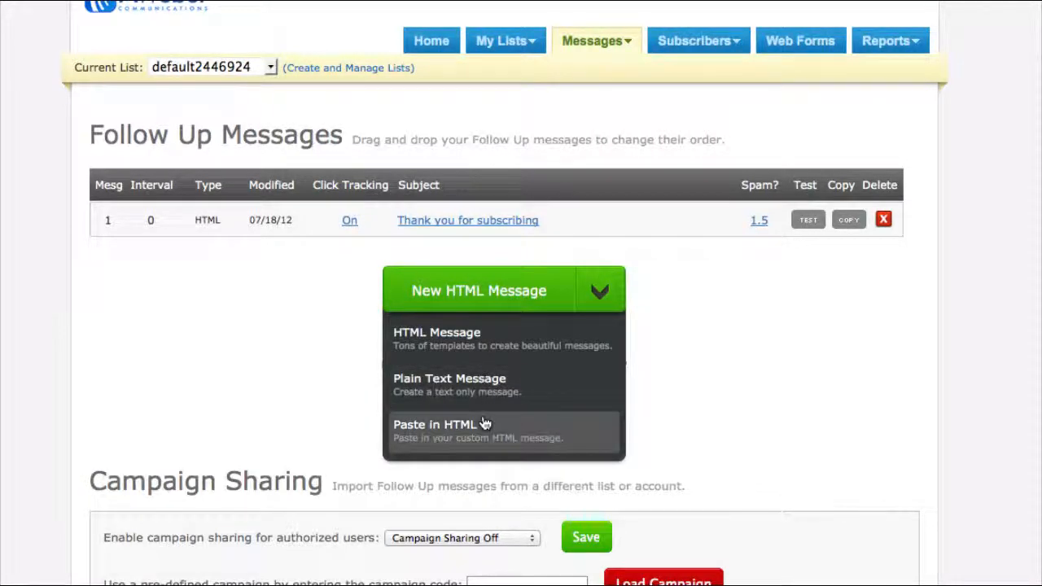
mouse_move(481, 438)
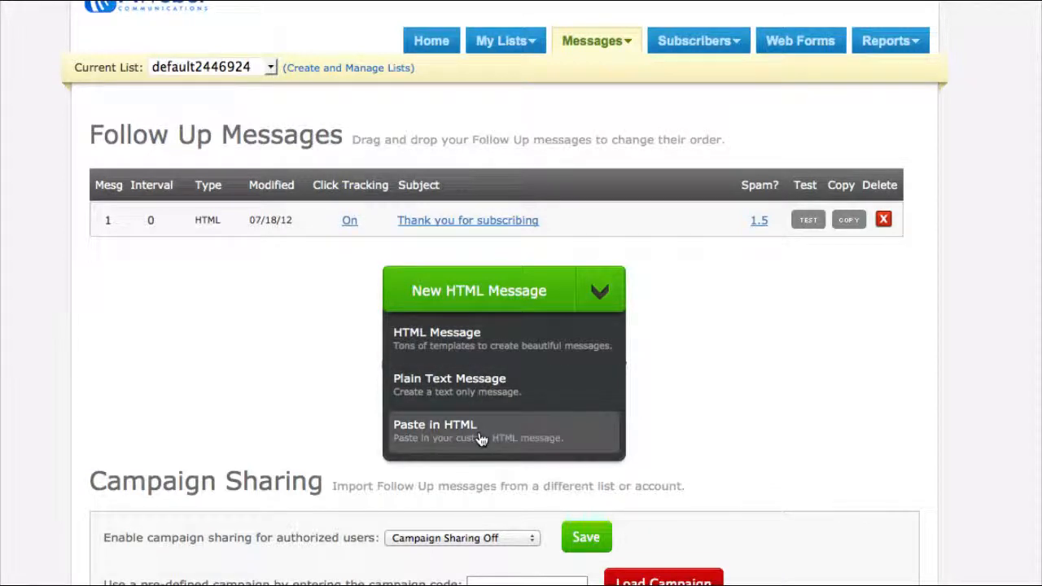
mouse_move(468, 338)
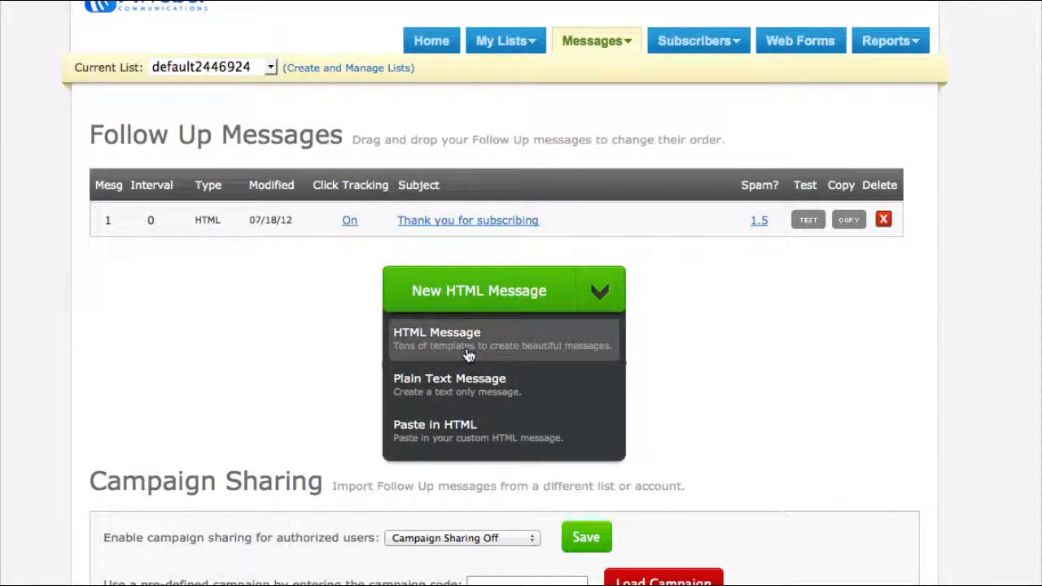
click(436, 332)
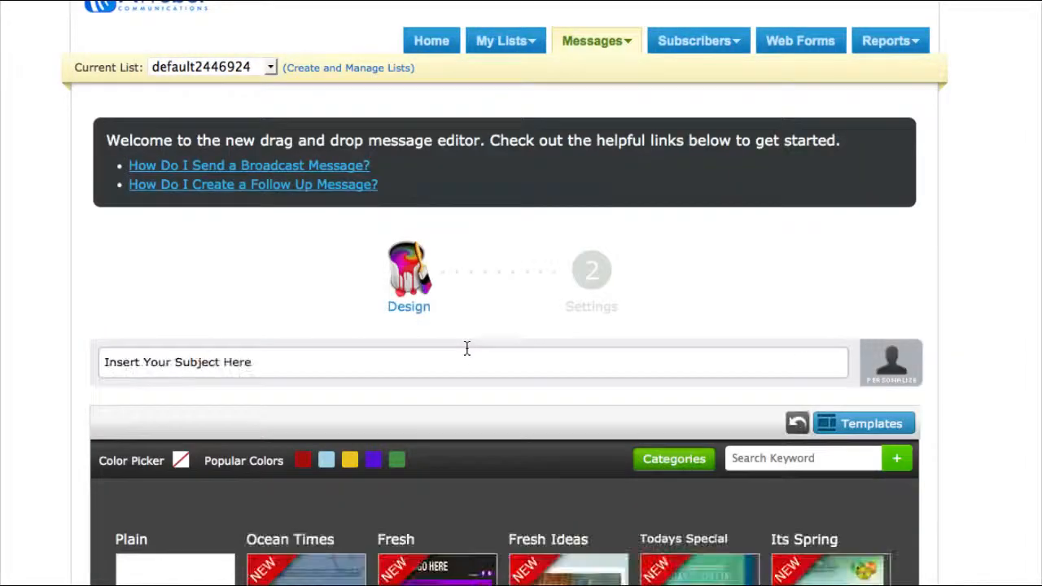
Apply the Fresh Ideas template with Start Over, loading its sample headline and banner
scroll(down, 3)
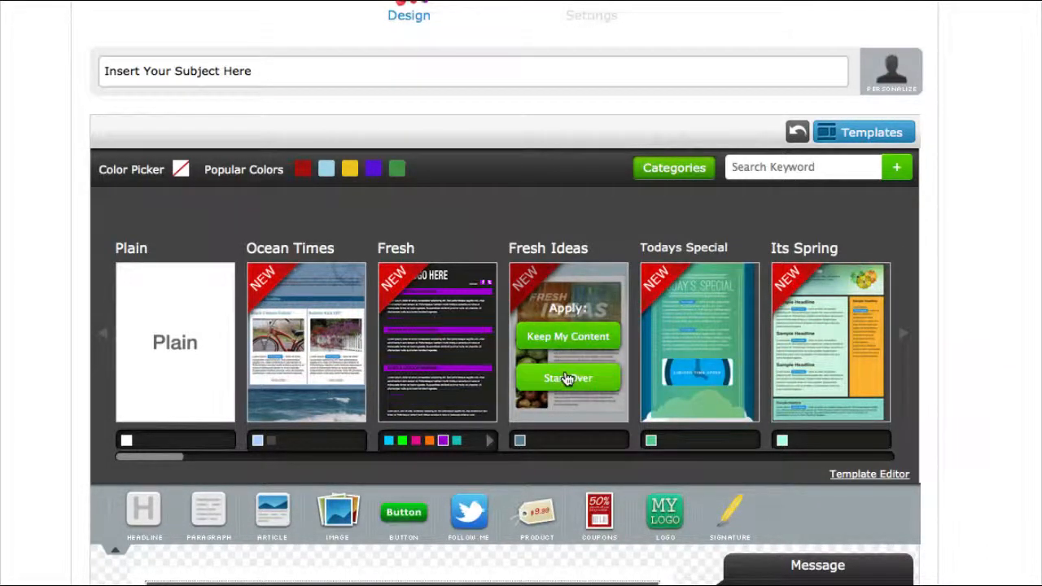
click(567, 378)
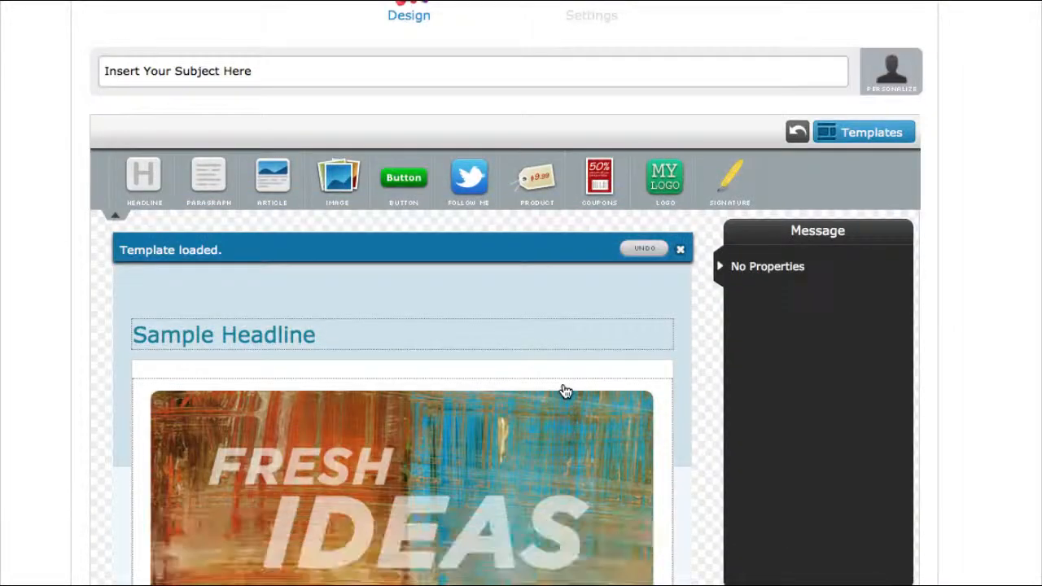
scroll(down, 3)
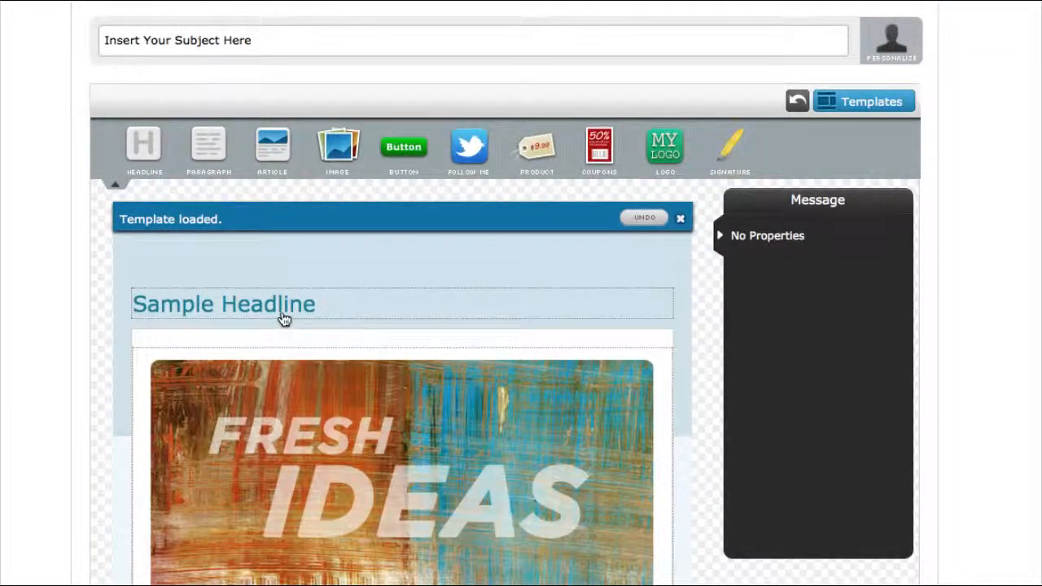
Change the sample headline to 'This is it' and inspect the banner image settings
click(224, 303)
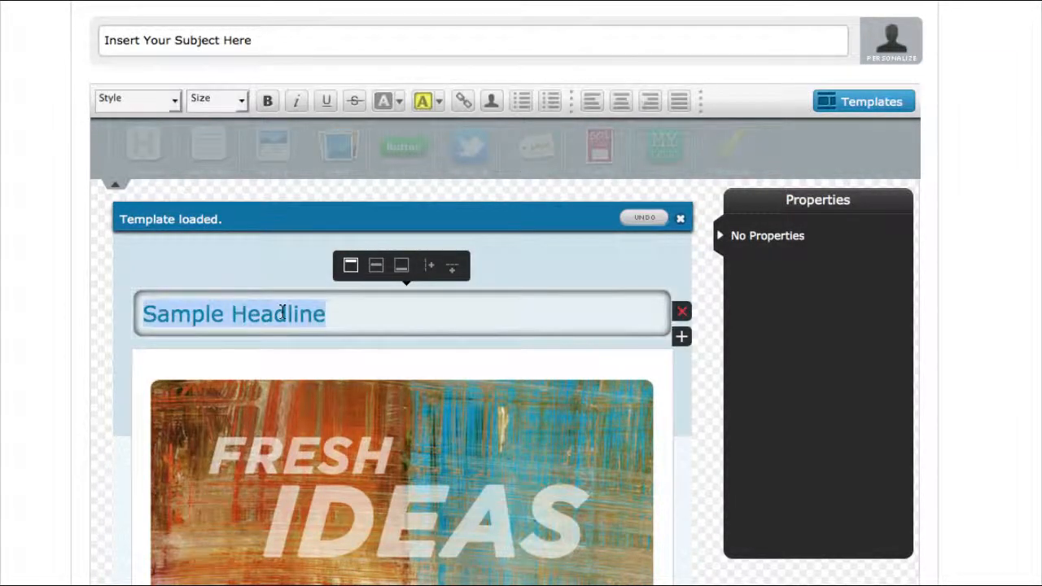
text(This is it)
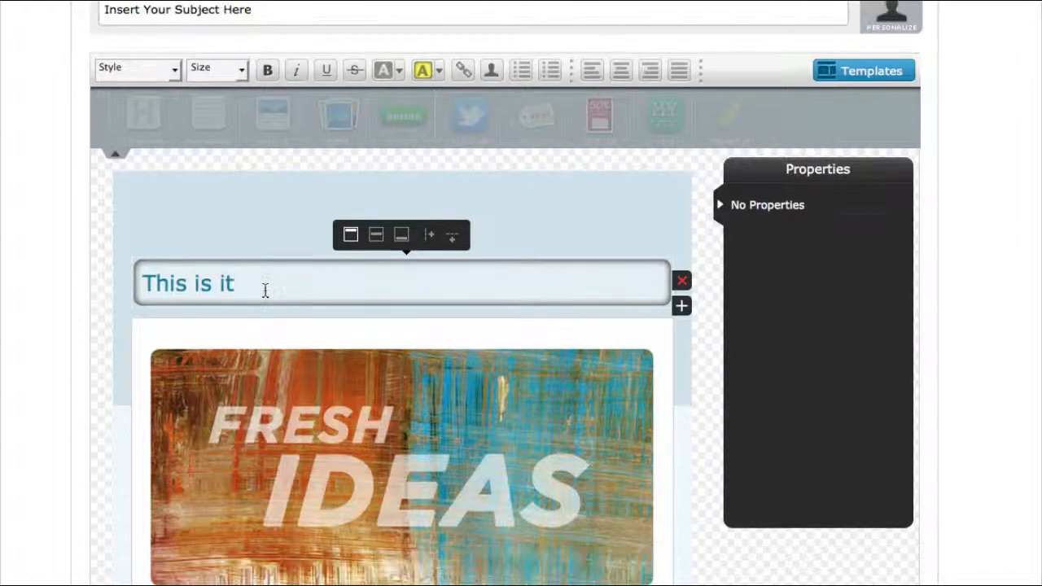
scroll(down, 3)
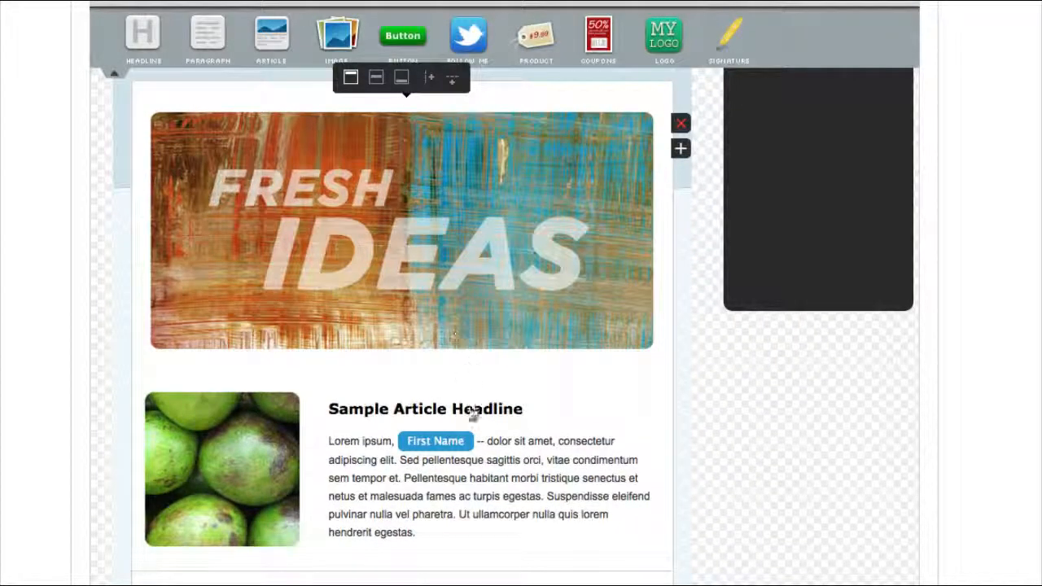
click(400, 229)
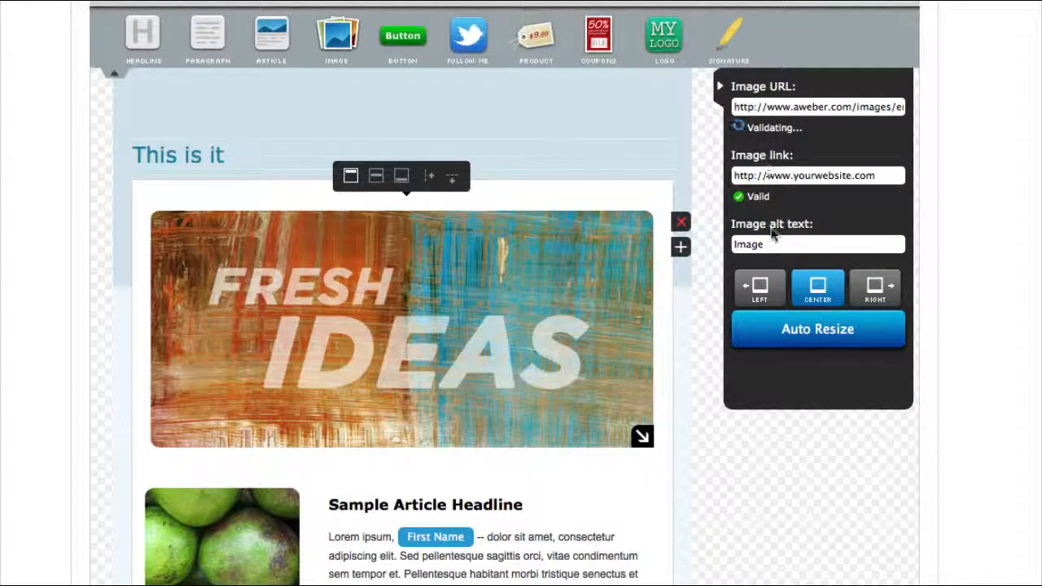
mouse_move(781, 259)
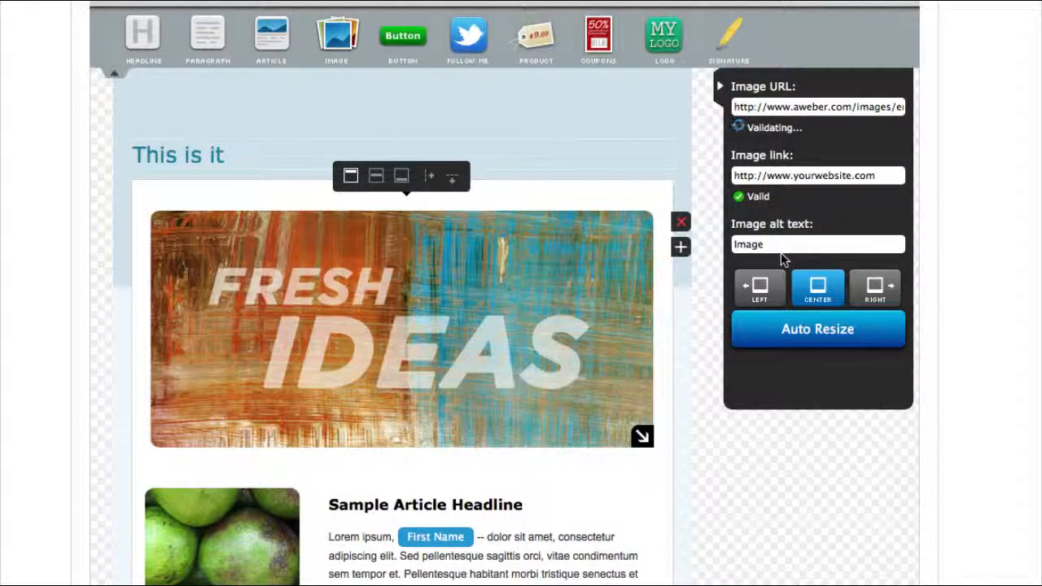
mouse_move(672, 481)
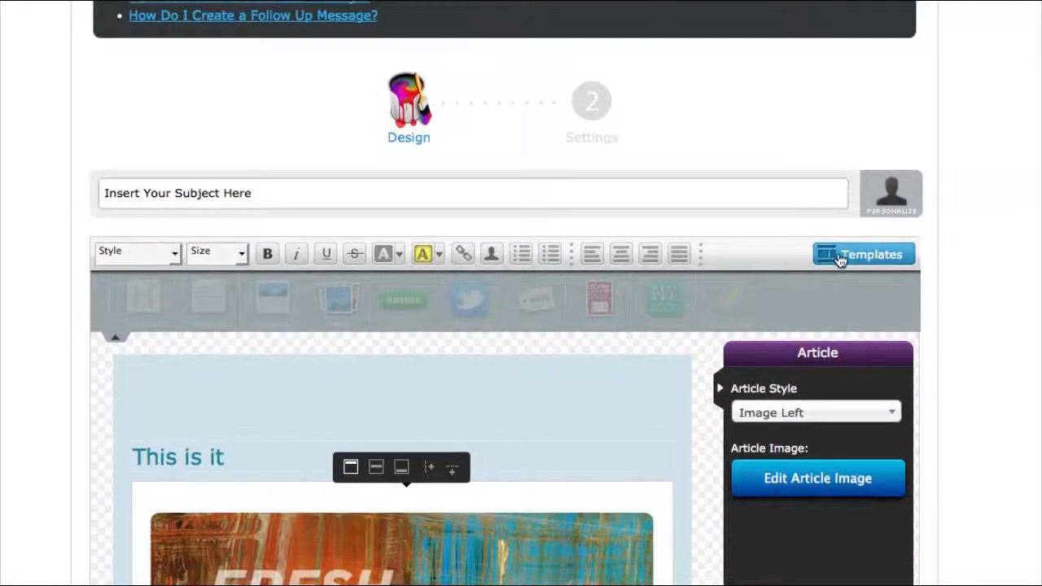
Start over with the Plain template, leaving just a short thank-you paragraph
click(863, 254)
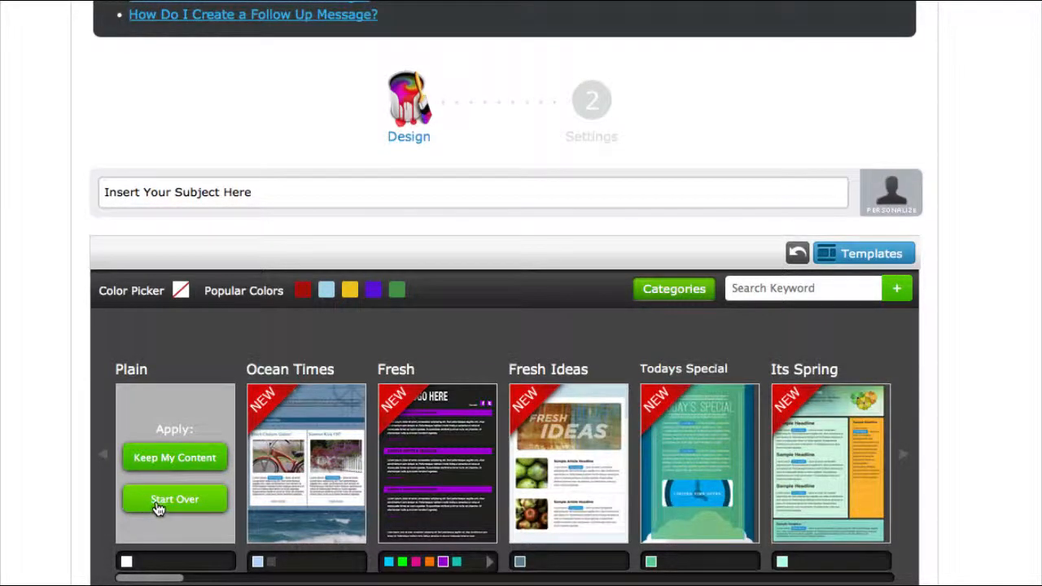
click(174, 499)
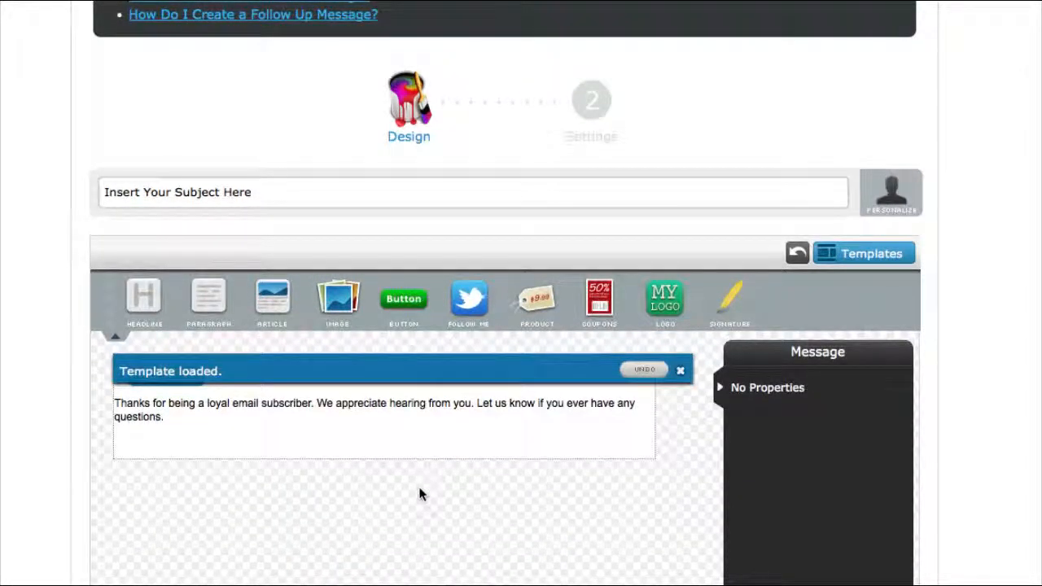
scroll(down, 3)
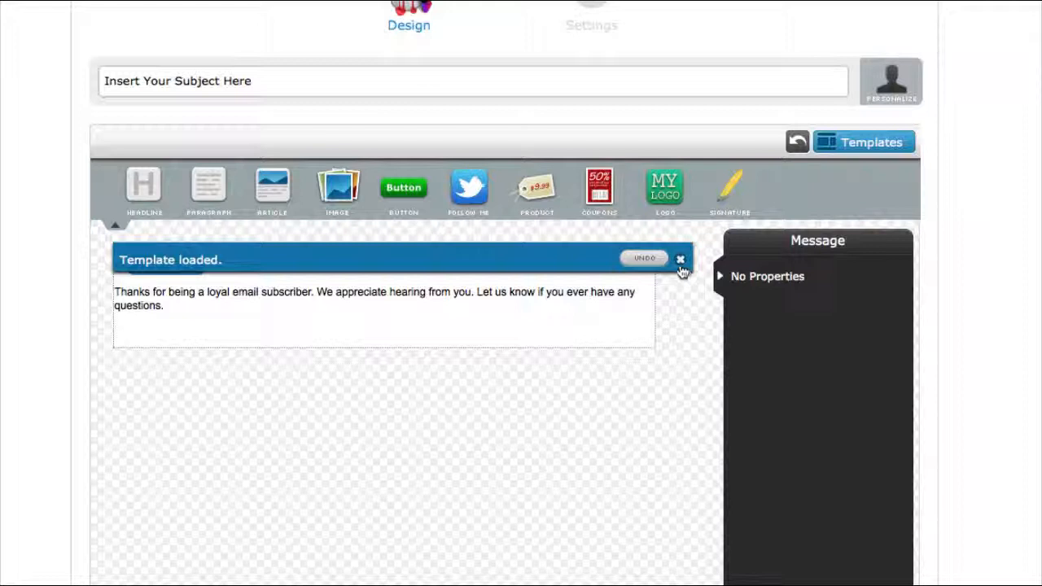
Dismiss the Template loaded notice and select the thank-you paragraph
click(680, 259)
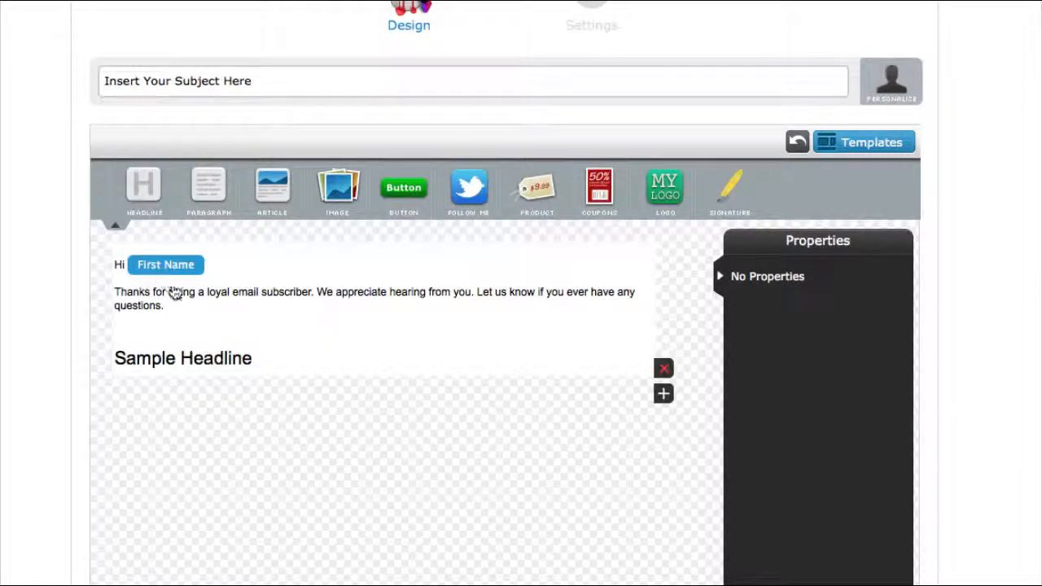
click(183, 359)
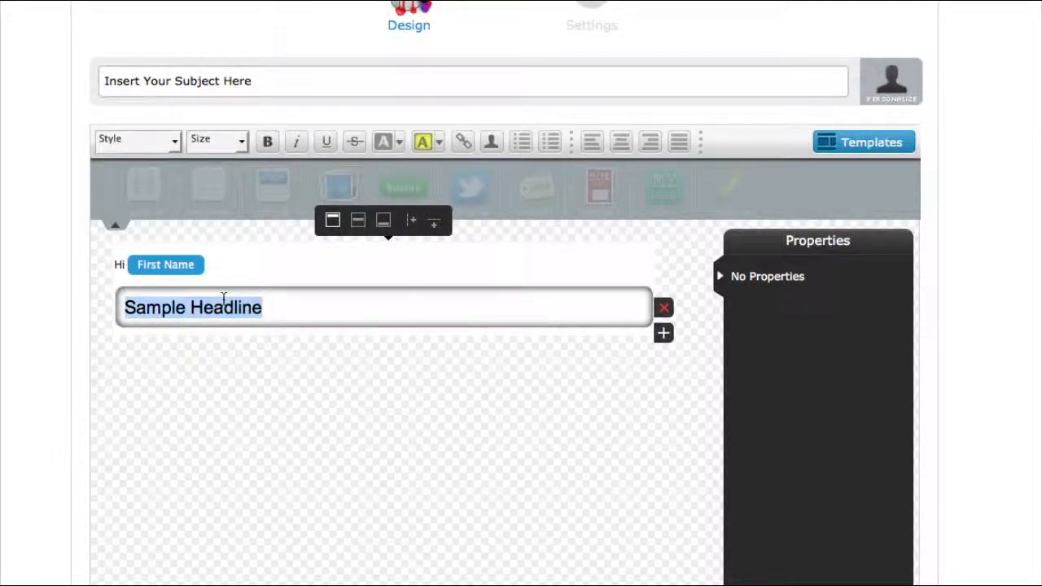
Enter 'Thank you for joining' into the Sample Headline block
text(Thank)
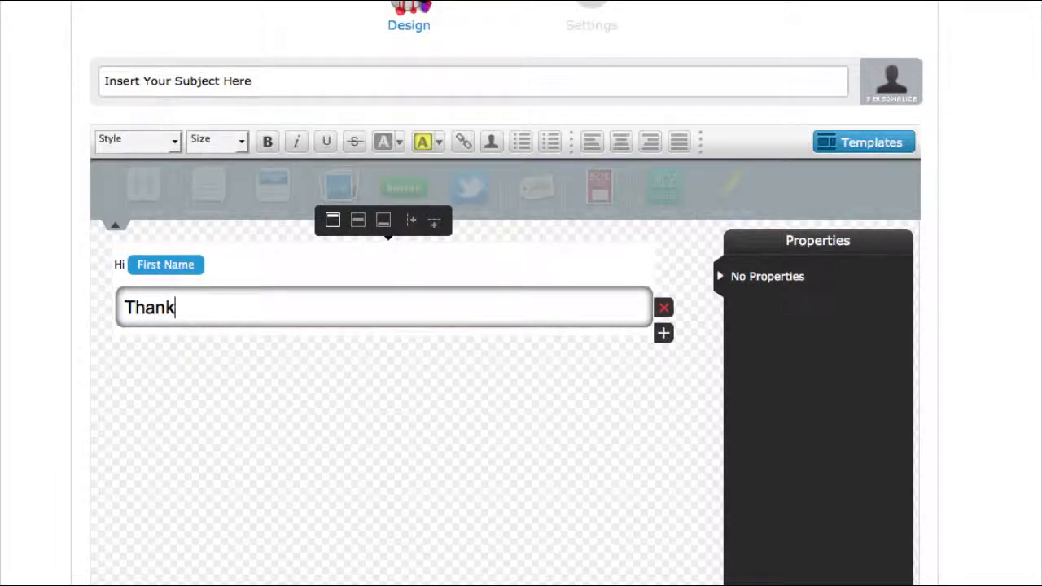
text(you for join)
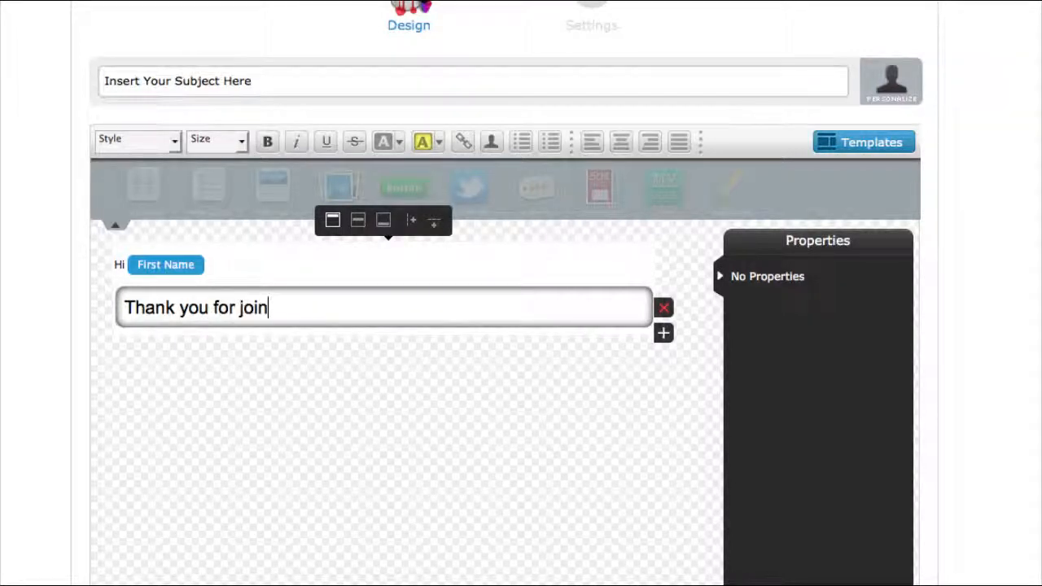
text(ing)
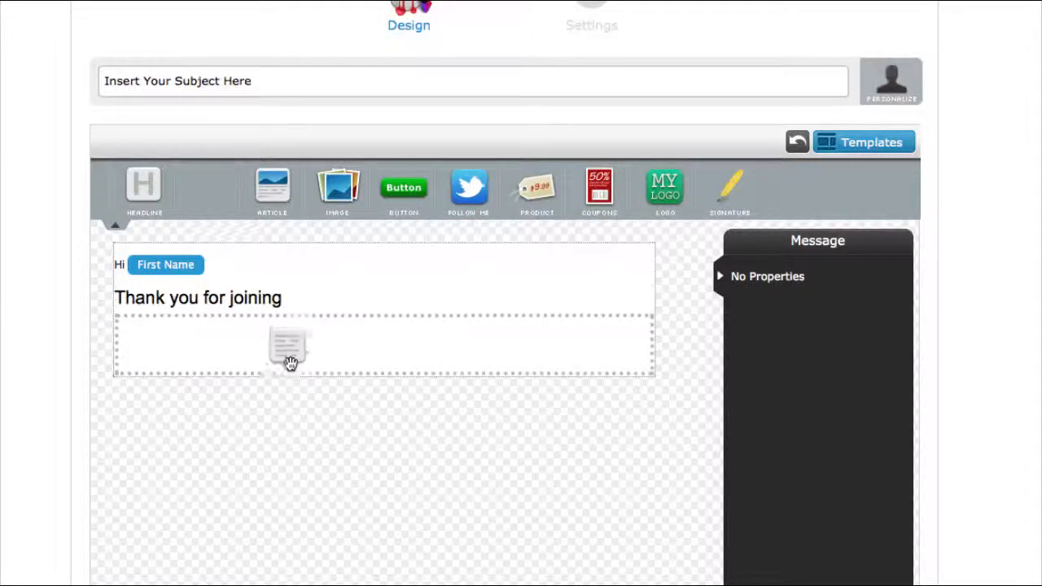
Drop a Paragraph block and an Article block below the headline, then select the article text
click(289, 346)
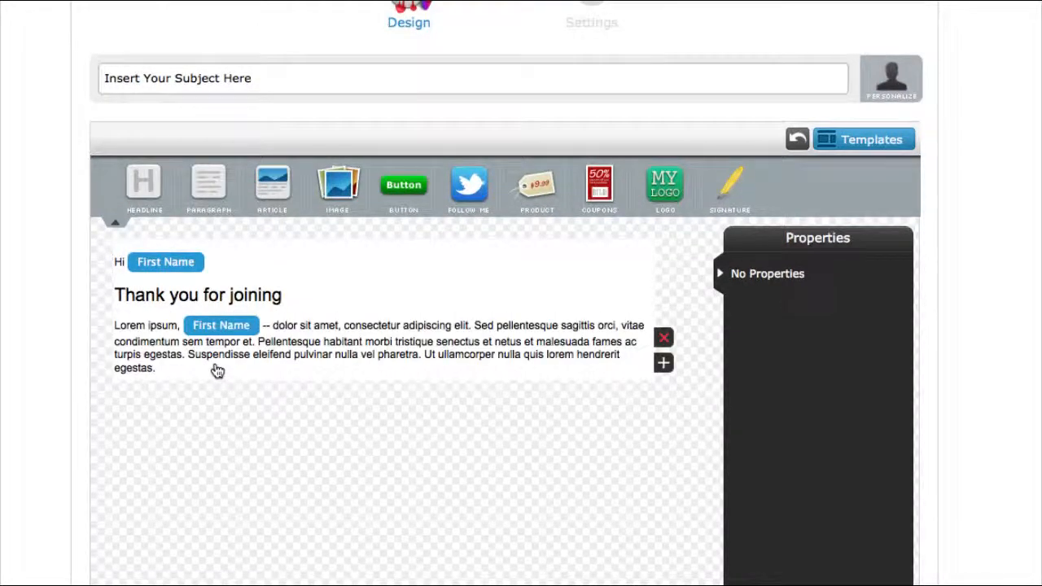
mouse_move(299, 365)
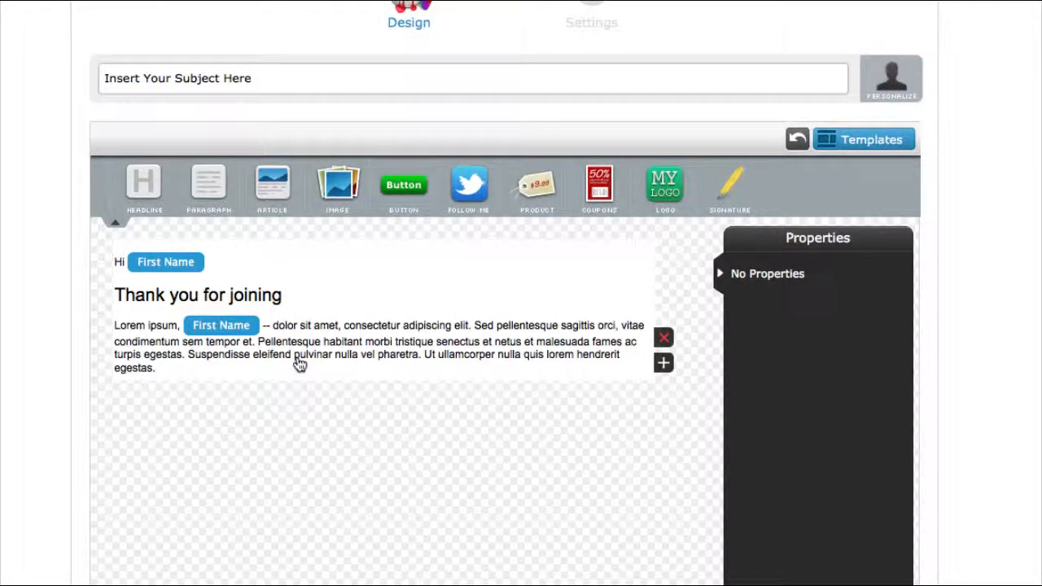
click(325, 350)
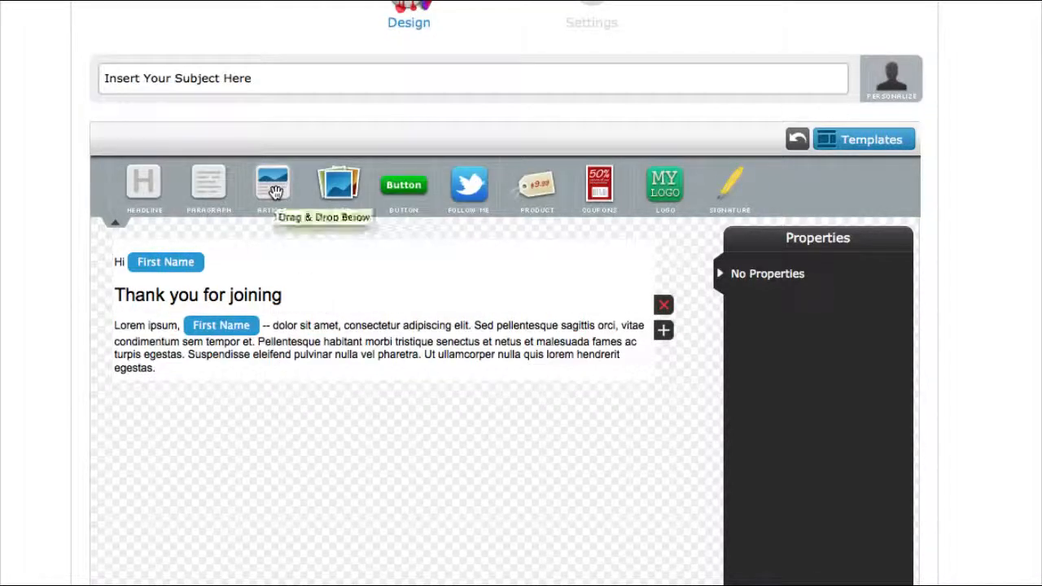
drag(272, 183, 325, 448)
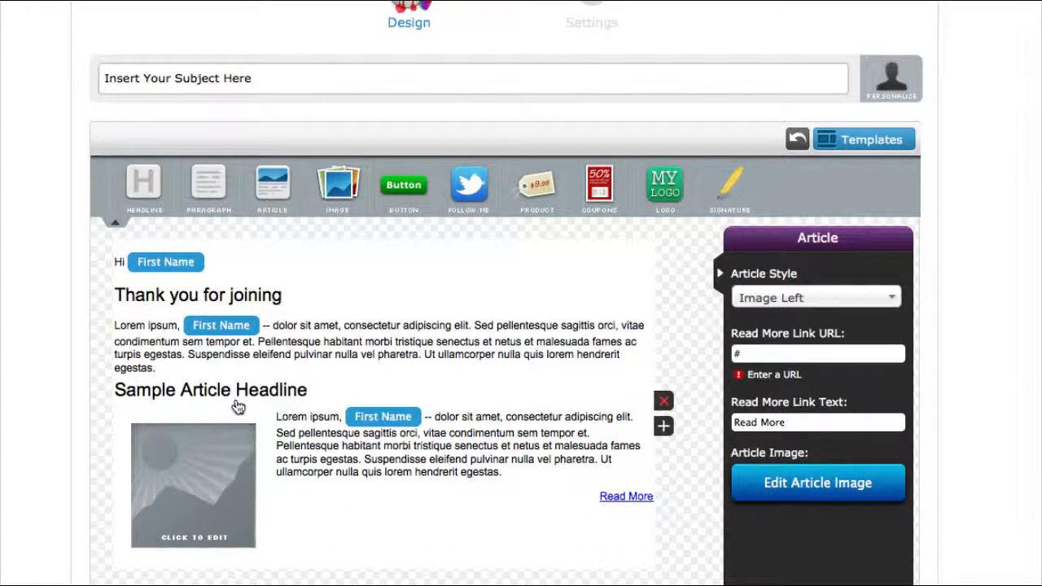
mouse_move(220, 495)
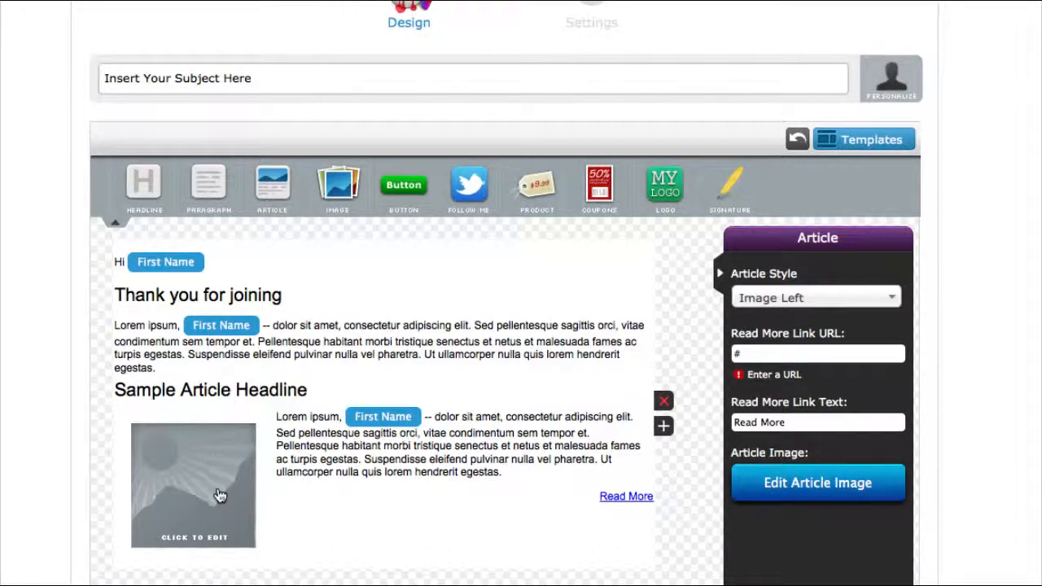
mouse_move(350, 437)
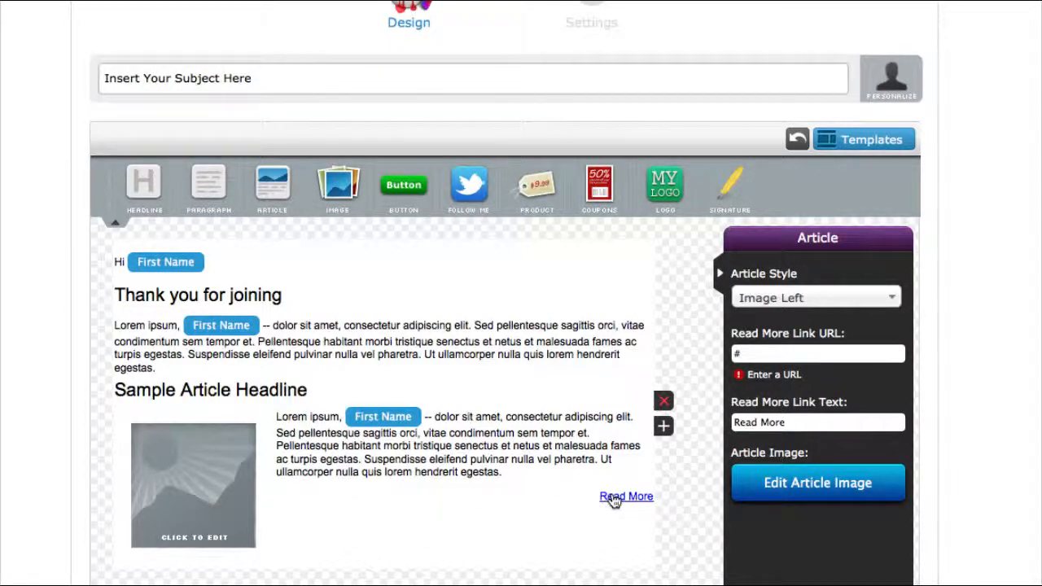
click(337, 183)
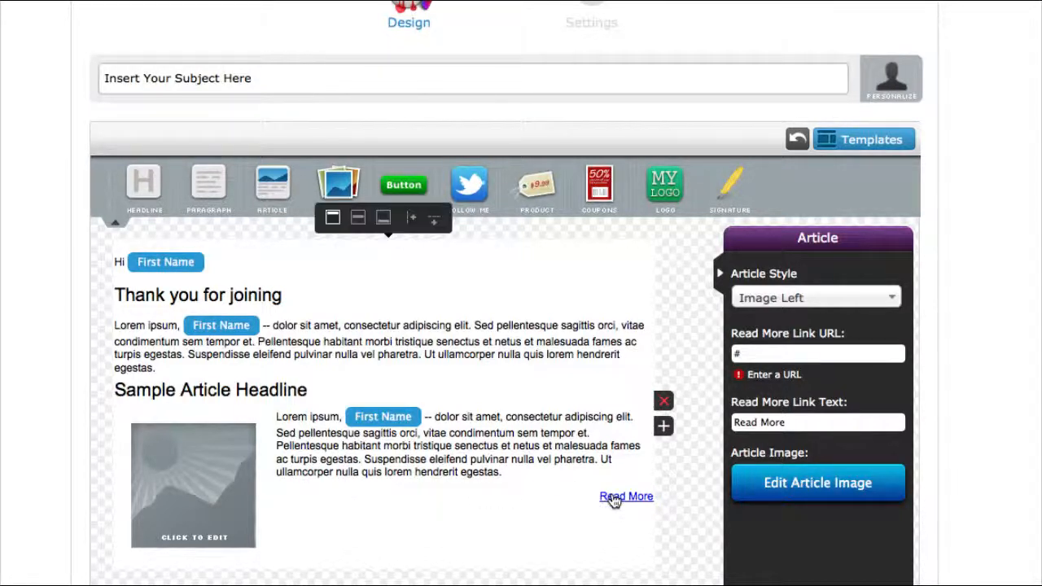
mouse_move(501, 446)
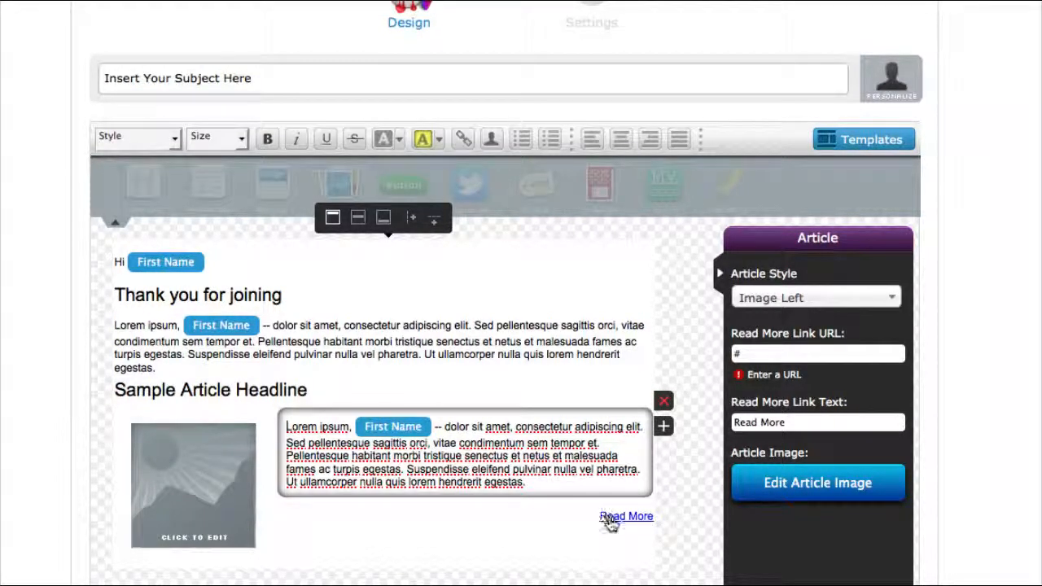
mouse_move(626, 521)
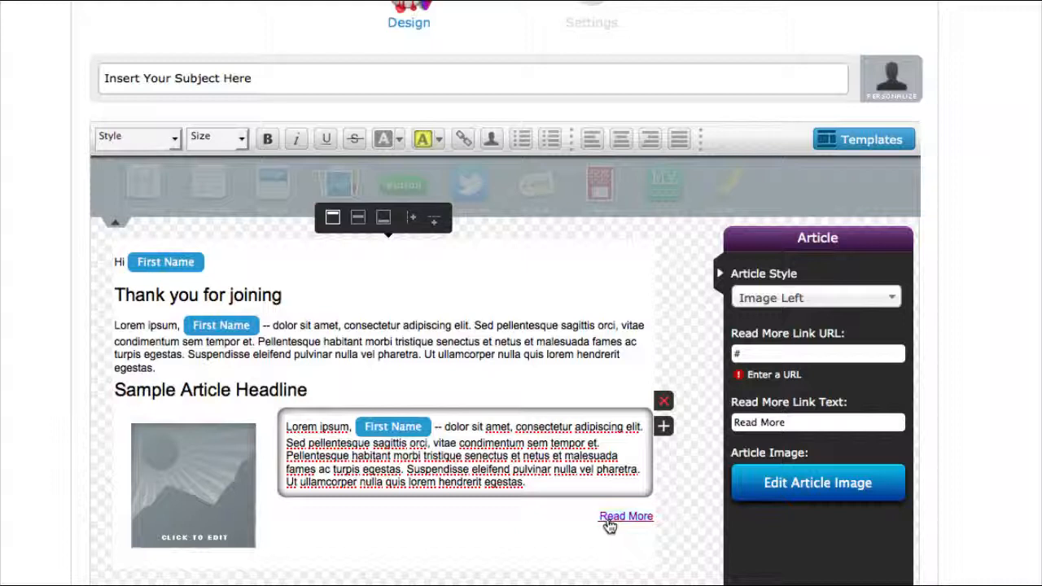
click(193, 484)
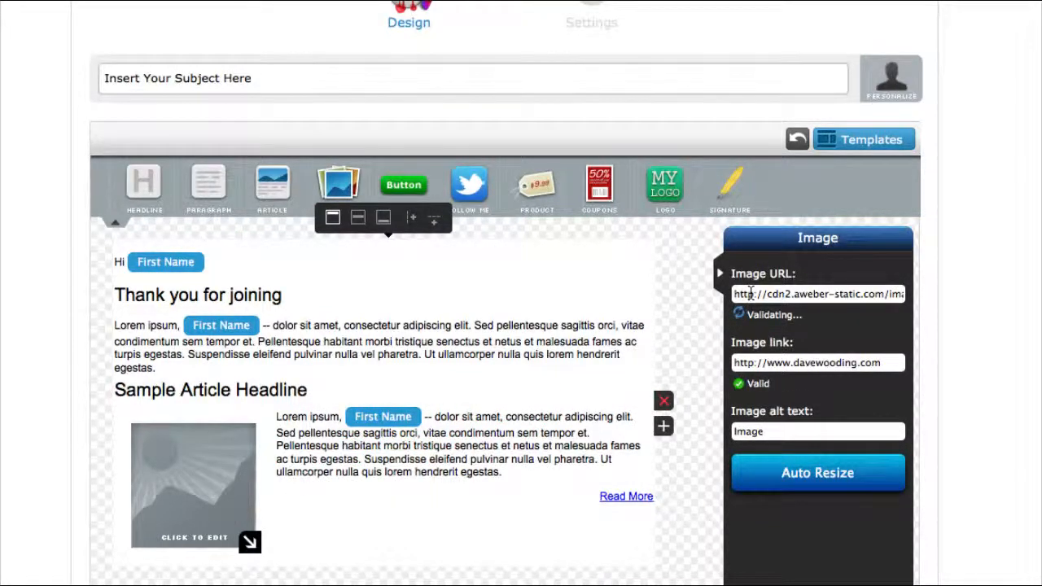
mouse_move(773, 354)
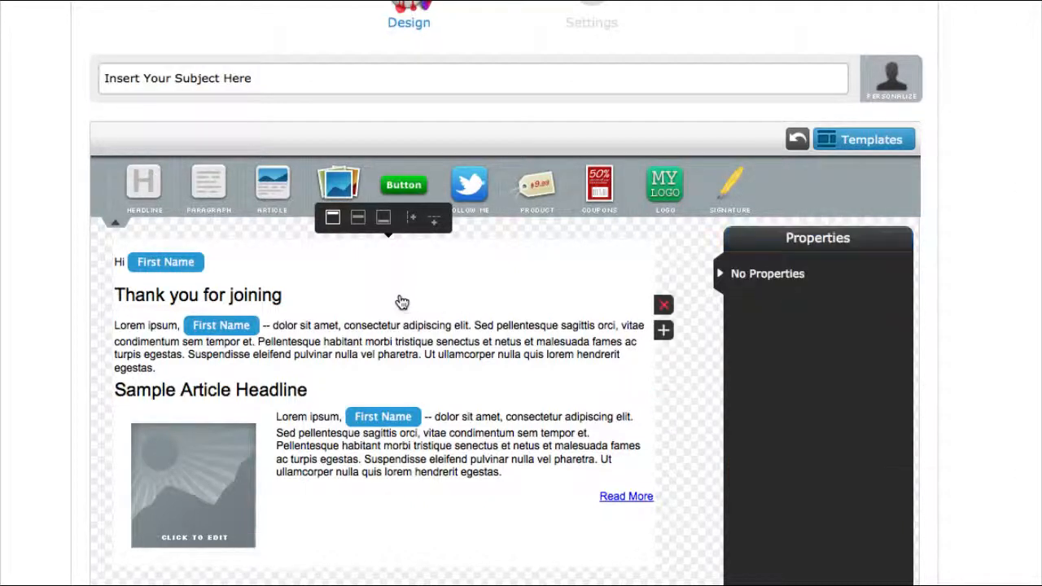
mouse_move(340, 185)
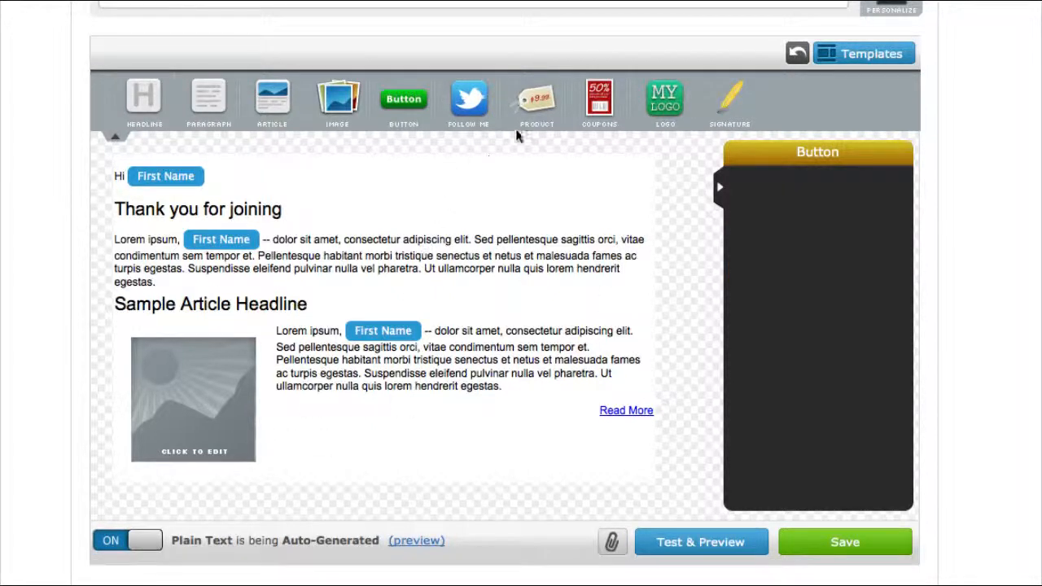
Drag a Product block with image, title, description and price below the sample article
drag(536, 96, 364, 446)
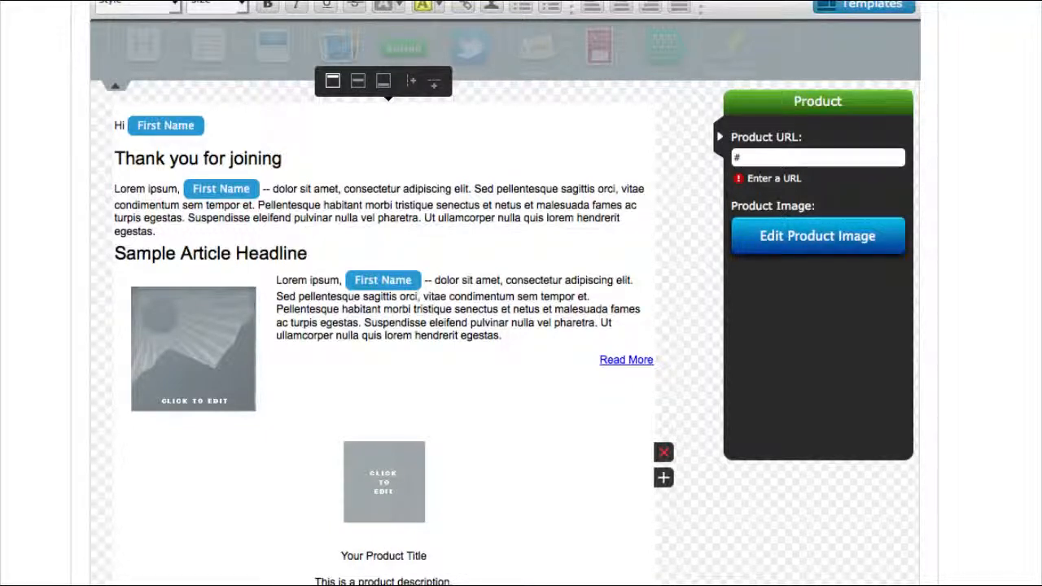
scroll(down, 3)
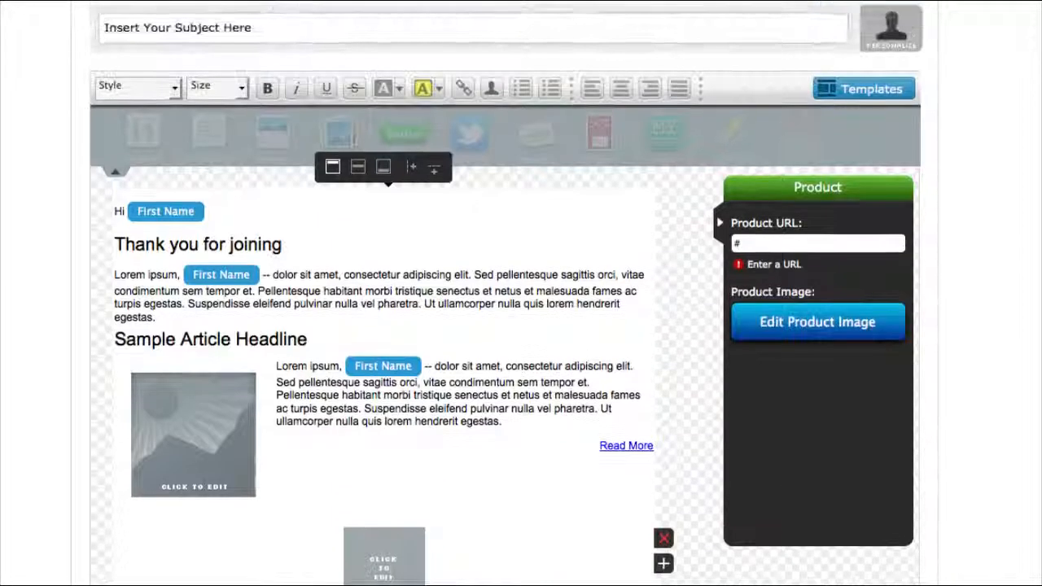
scroll(down, 3)
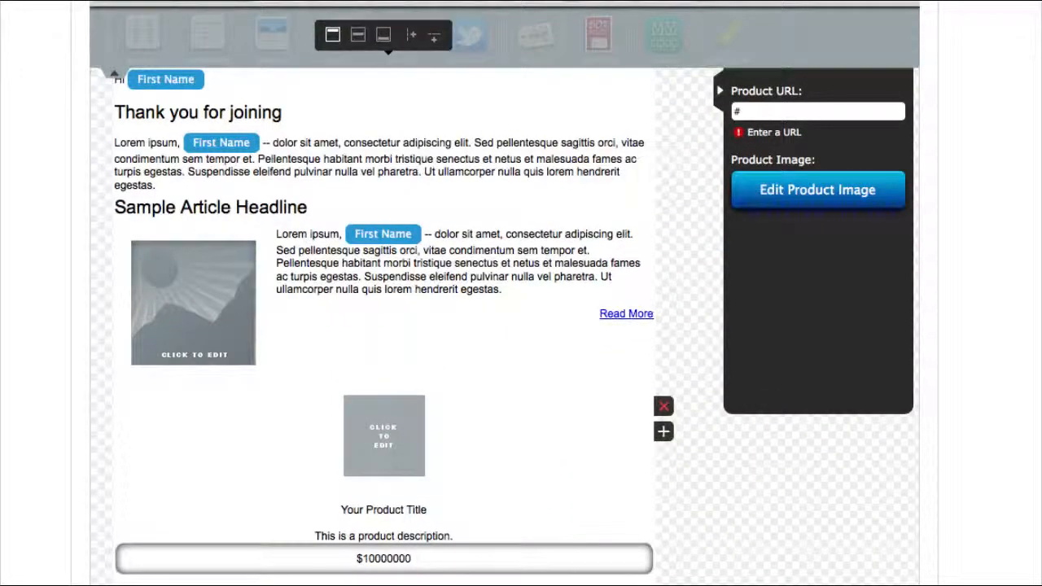
click(817, 111)
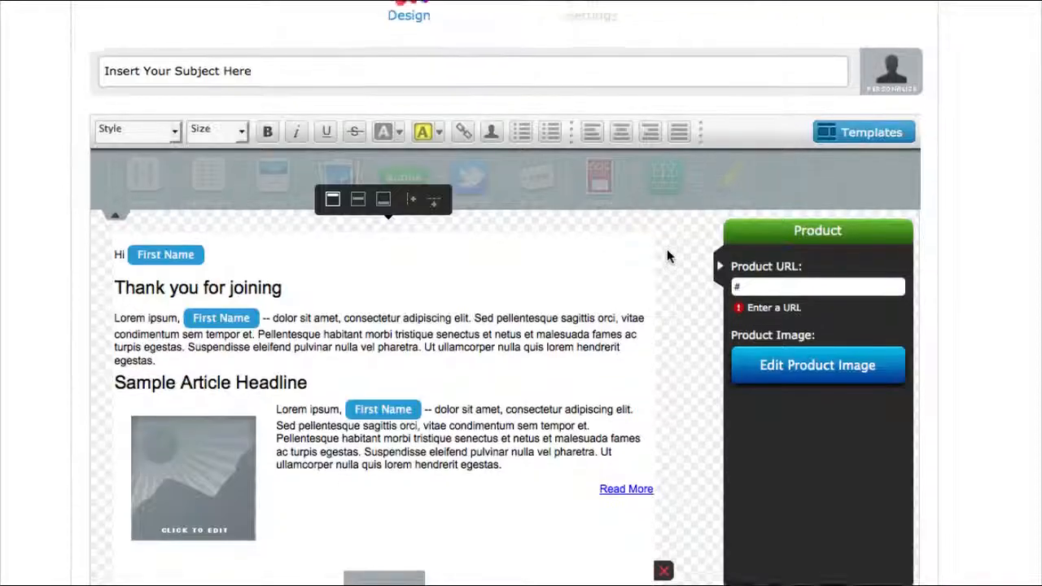
scroll(down, 3)
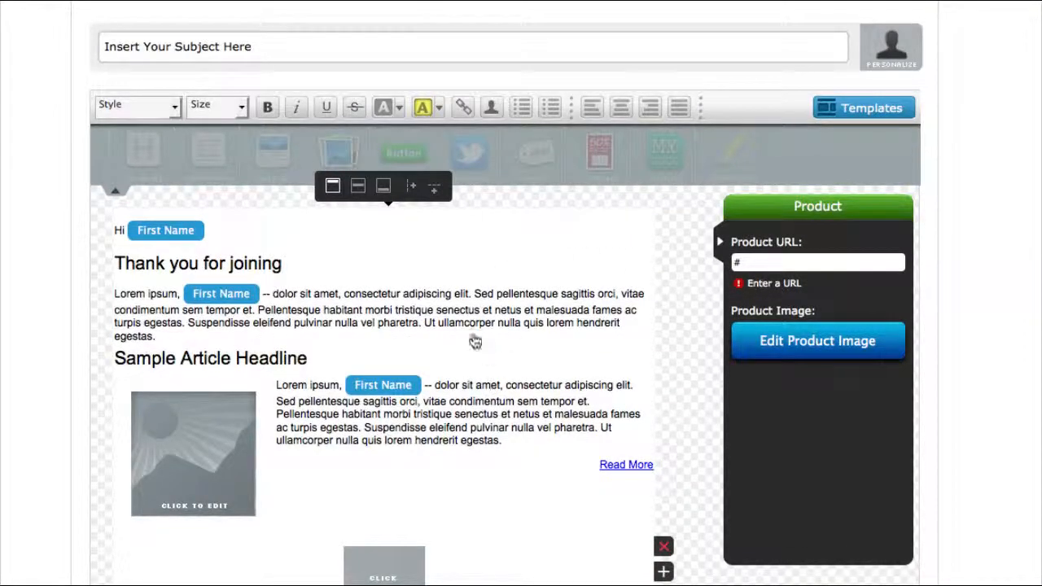
Add a Coupons block under the paragraph and set its border to Solid
scroll(down, 3)
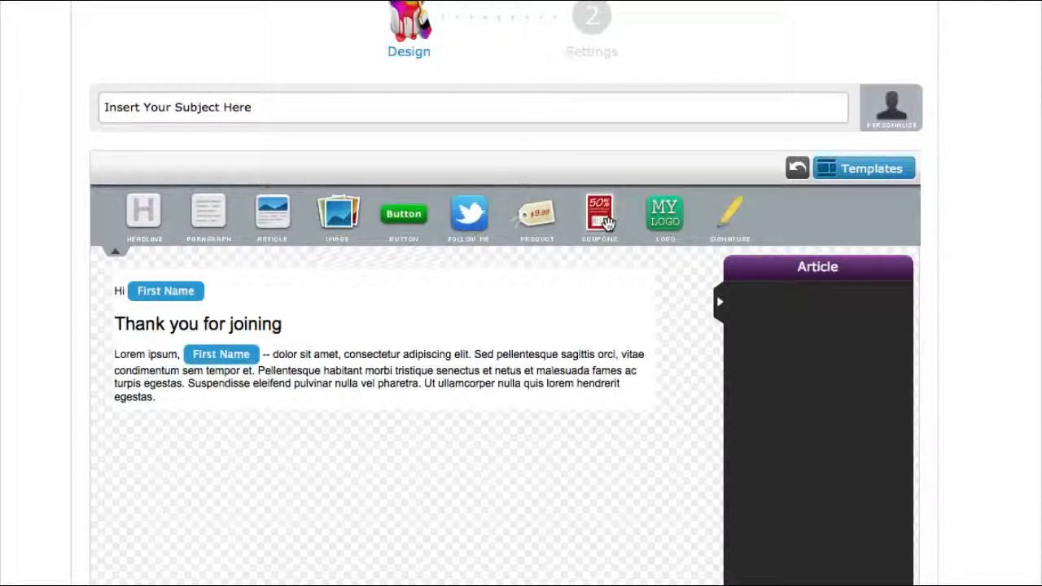
click(599, 213)
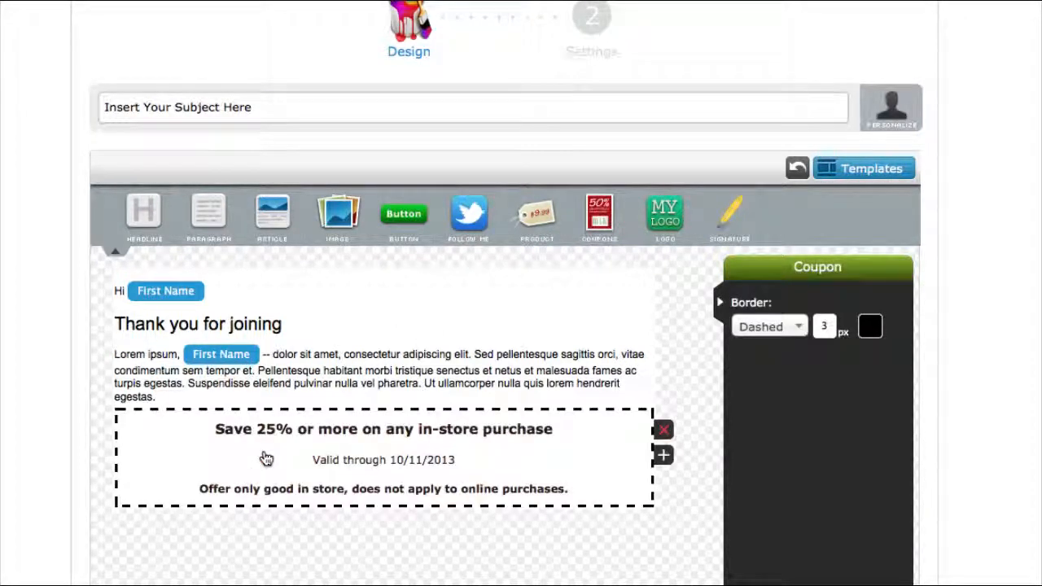
mouse_move(286, 437)
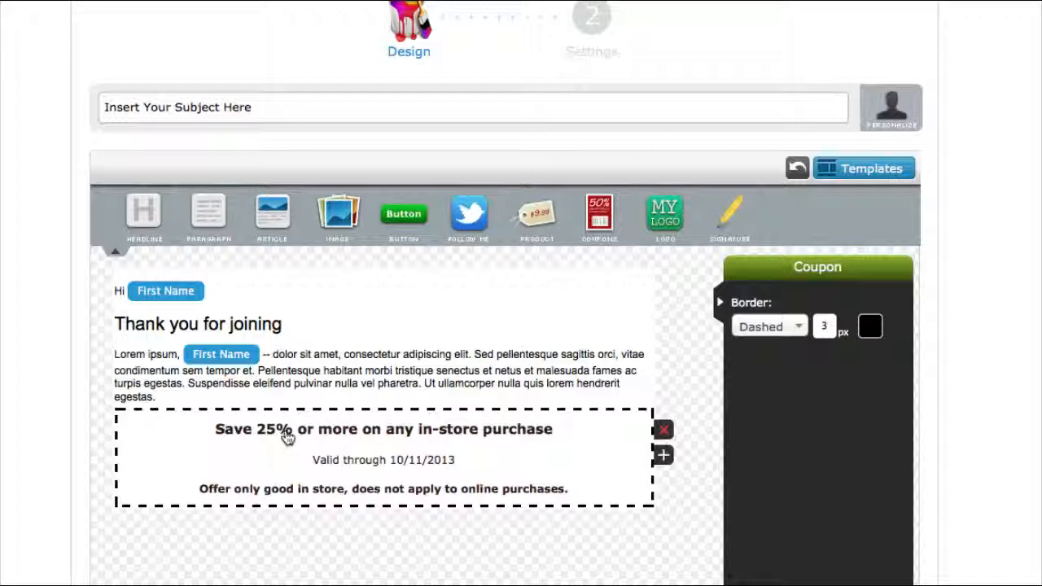
mouse_move(369, 462)
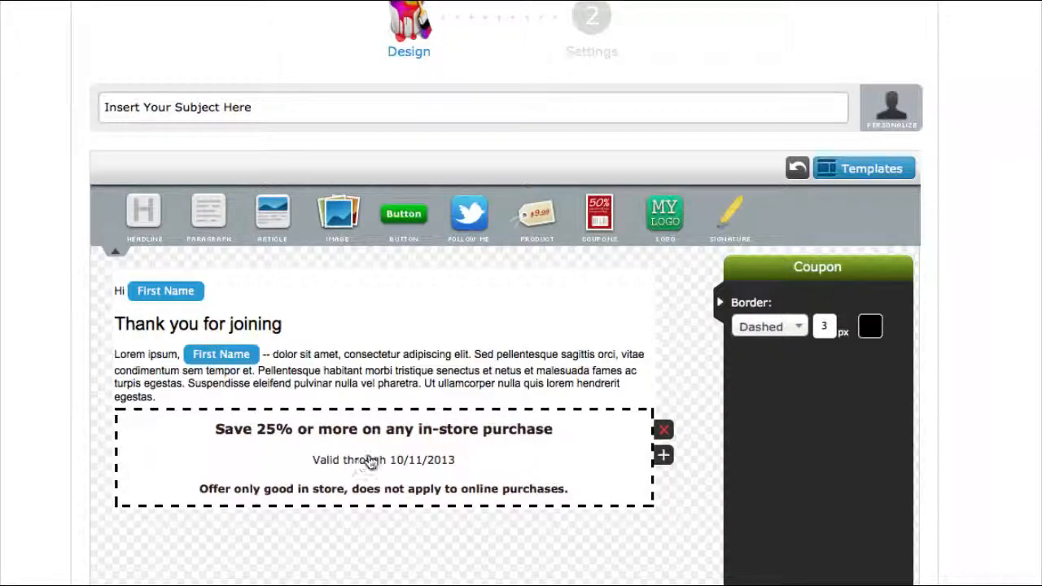
click(767, 325)
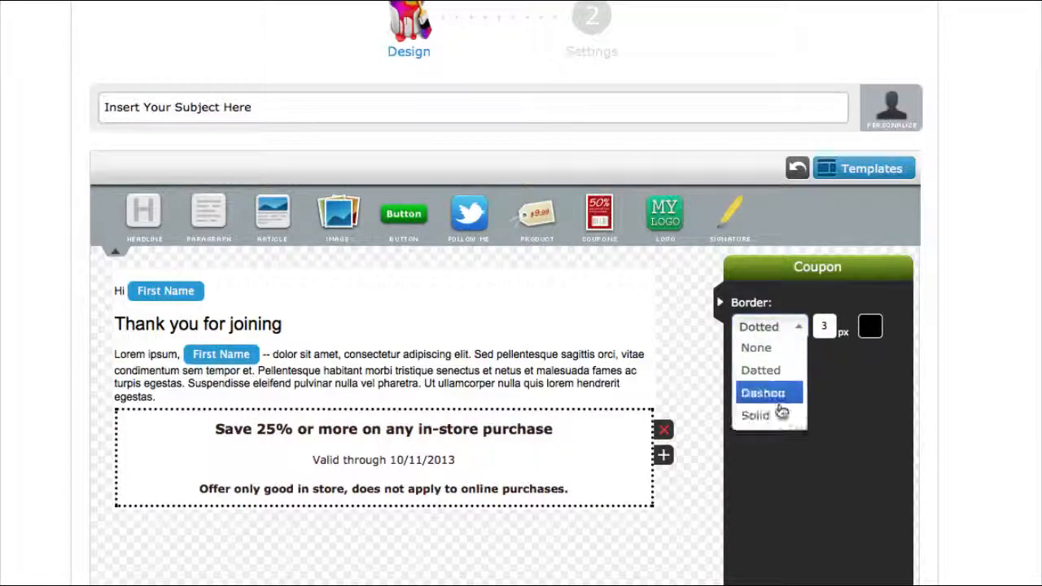
click(755, 415)
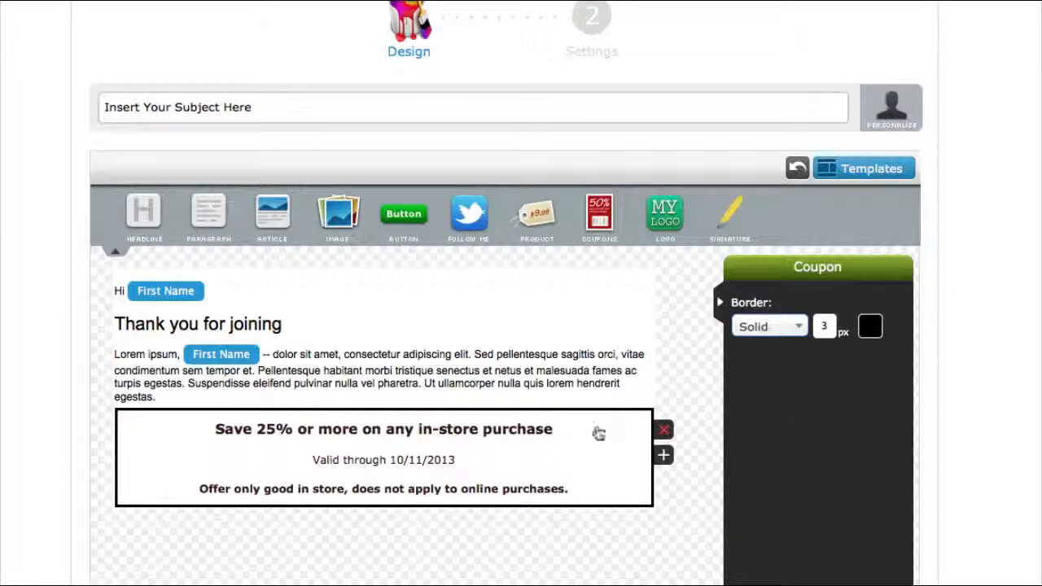
Select the coupon headline and dismiss the border colour picker, keeping black
click(384, 429)
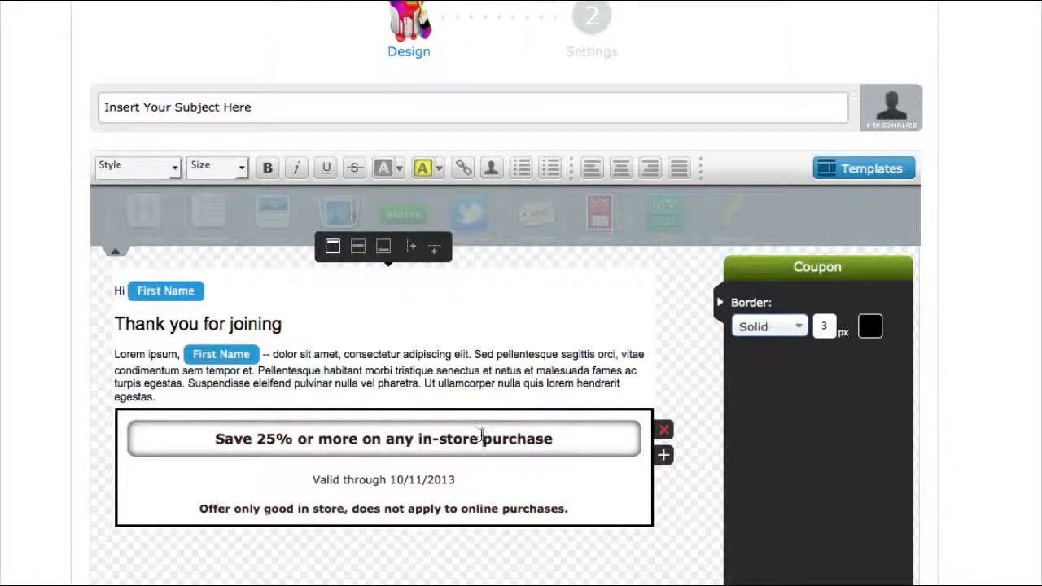
triple_click(383, 439)
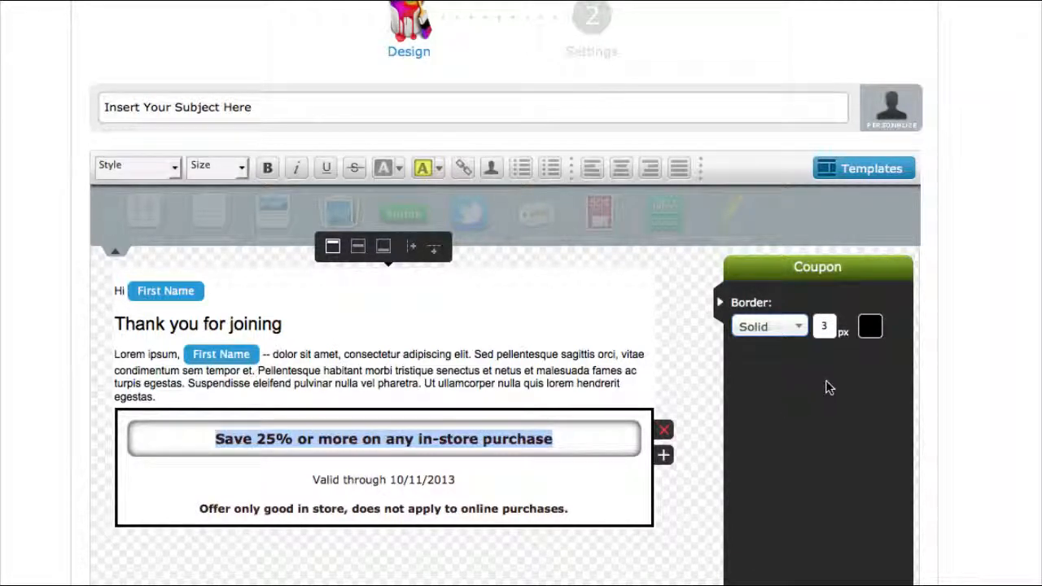
click(870, 326)
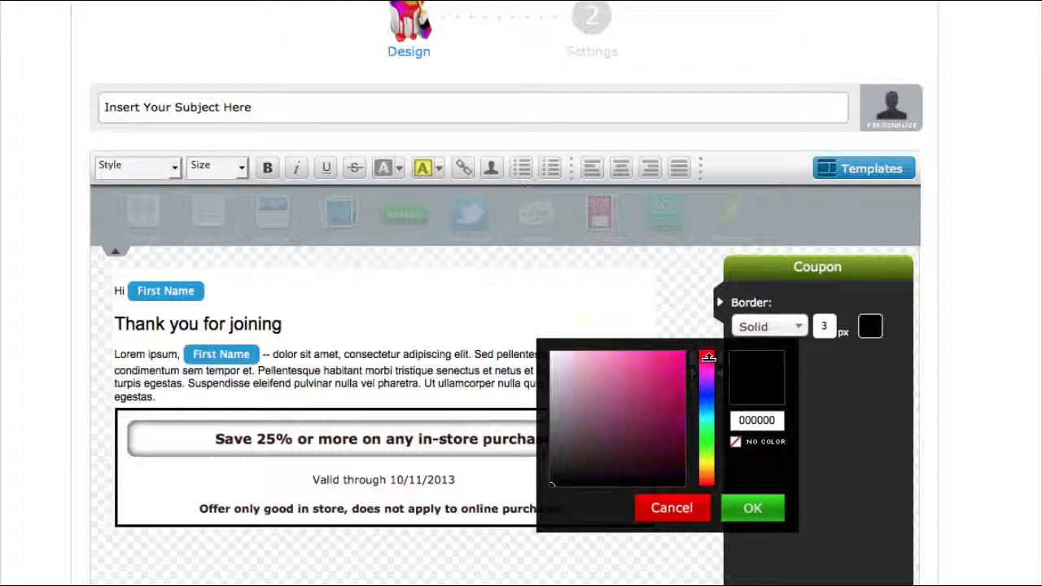
click(751, 507)
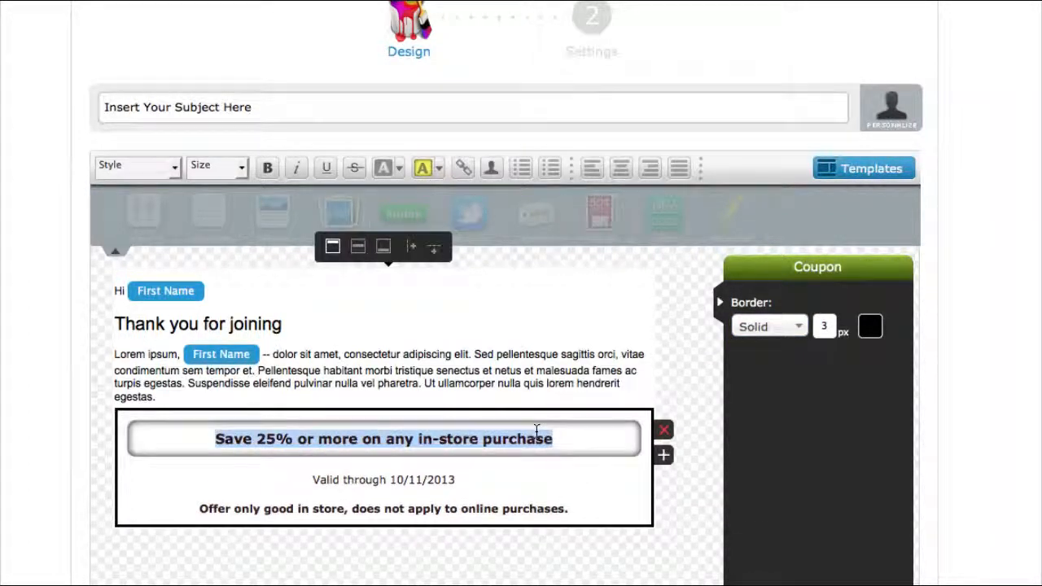
mouse_move(706, 428)
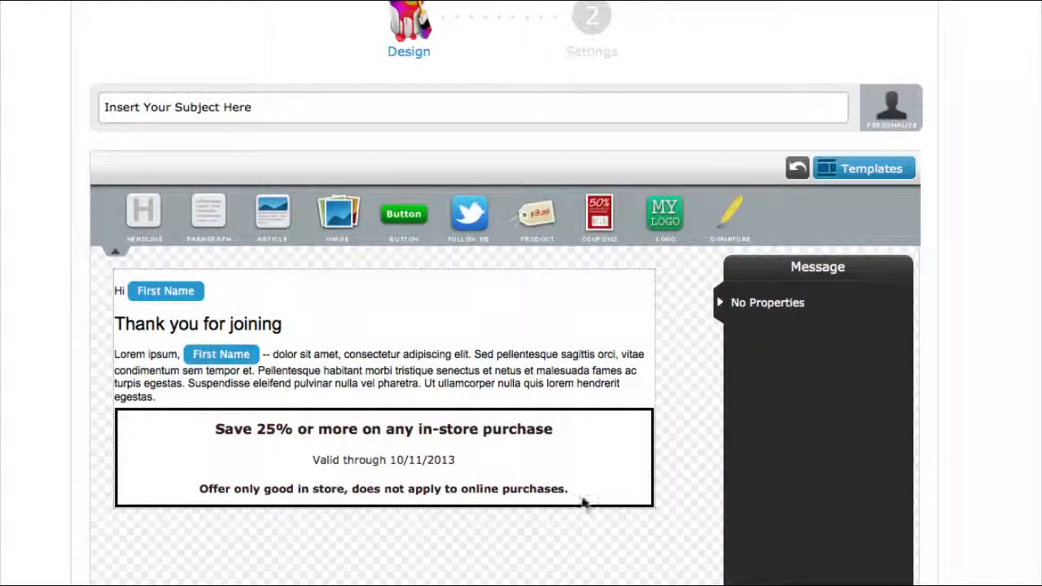
mouse_move(666, 216)
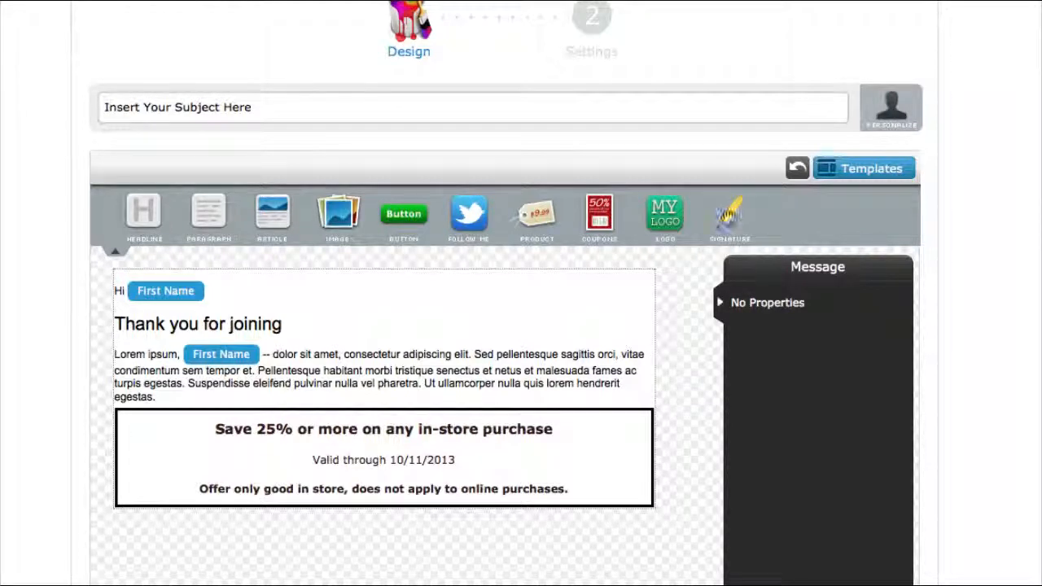
Add a Signature block below the coupon, open Test & Preview and send a test
click(728, 214)
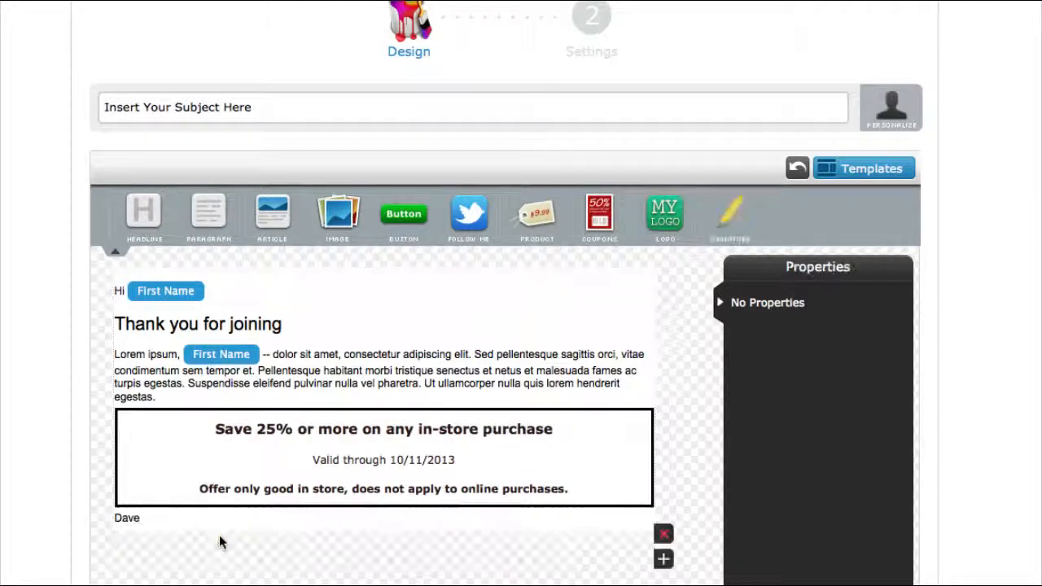
scroll(down, 3)
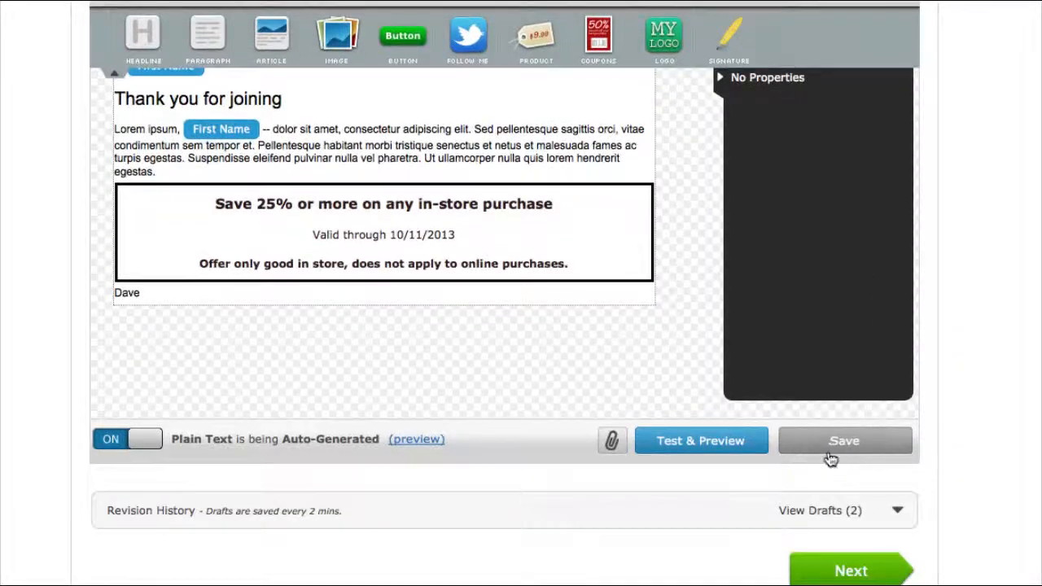
click(700, 441)
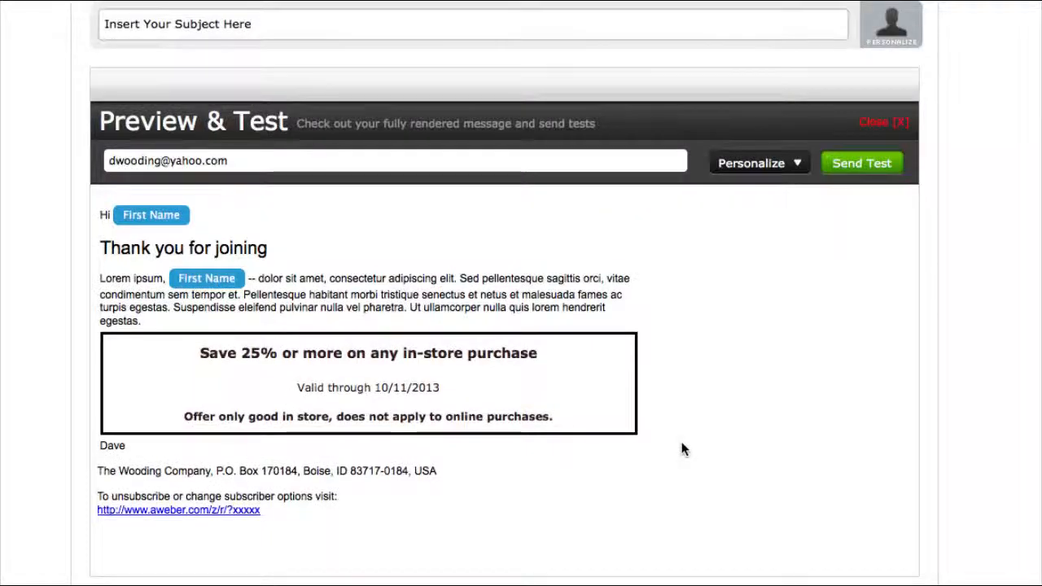
mouse_move(253, 216)
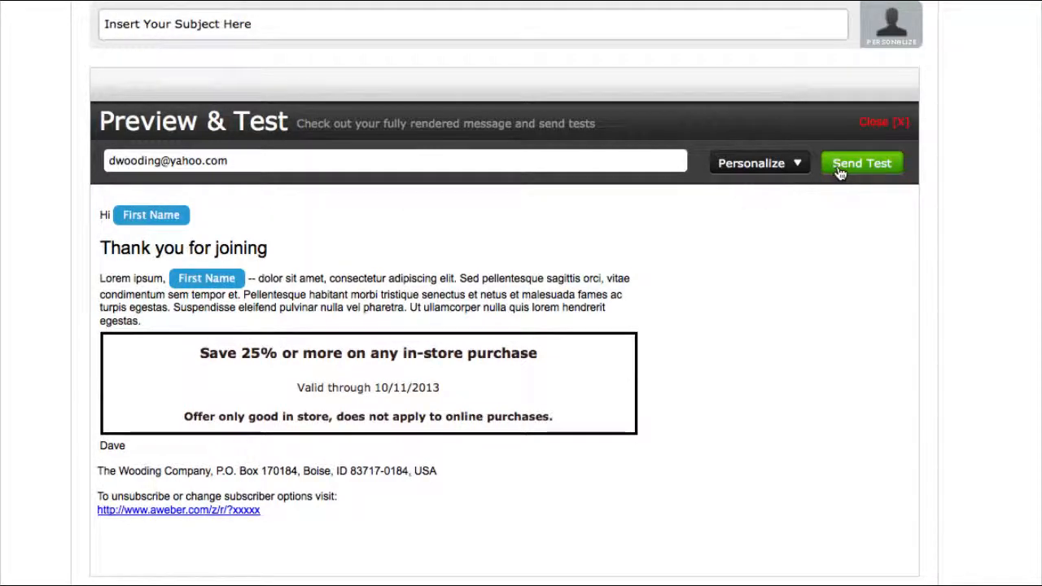
click(862, 163)
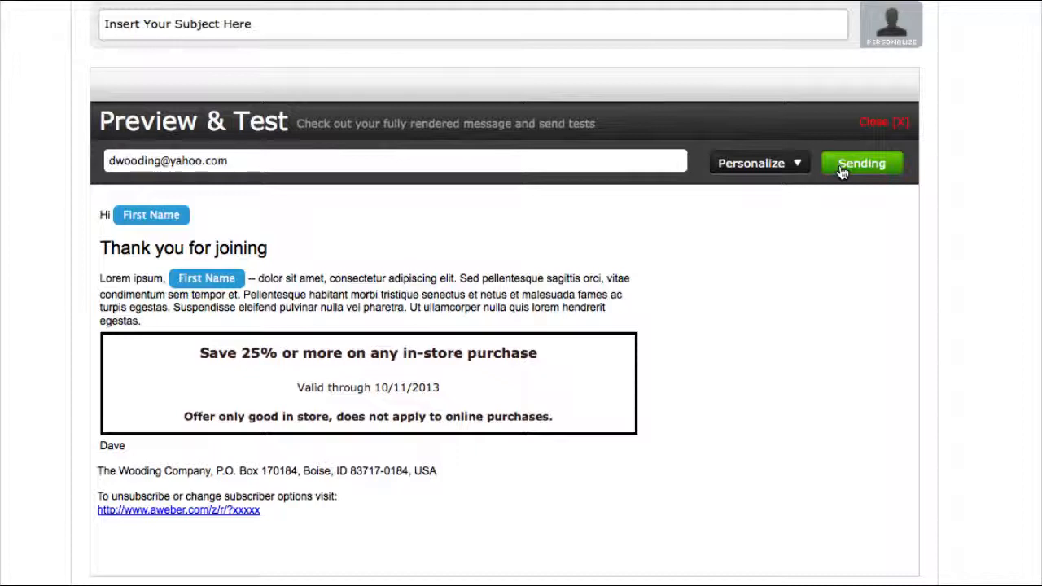
click(861, 163)
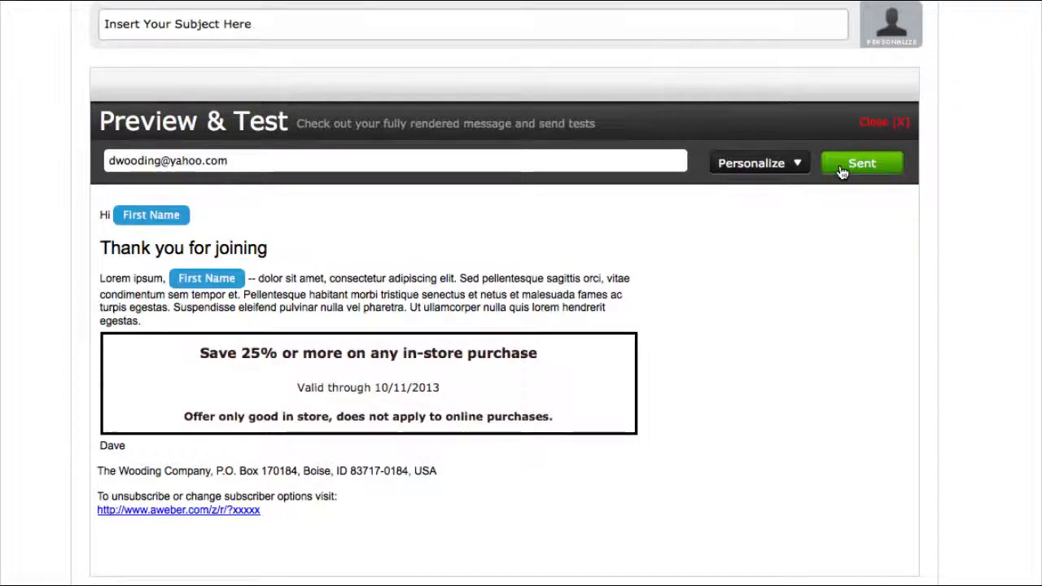
click(861, 163)
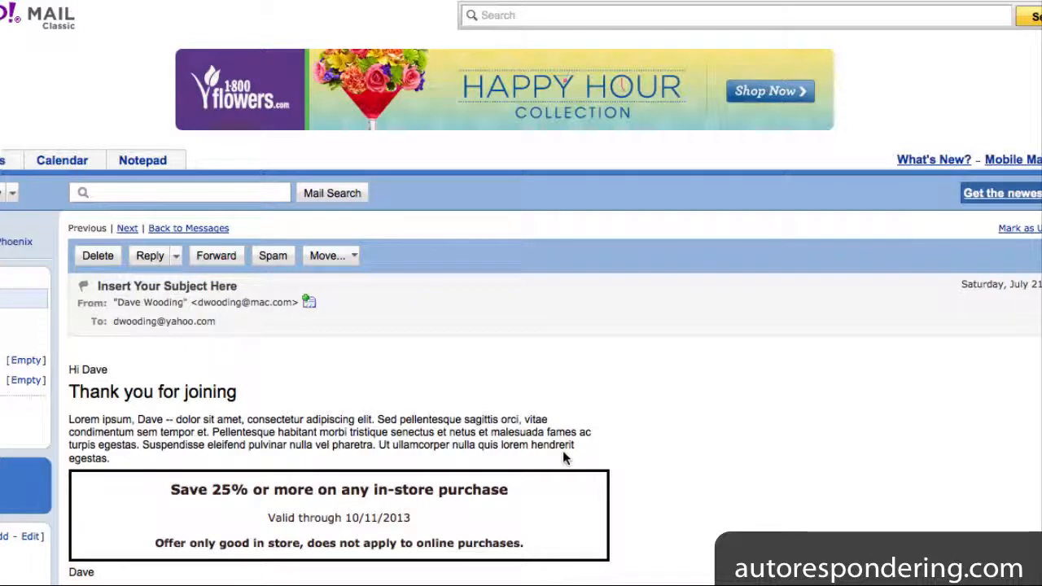
mouse_move(122, 396)
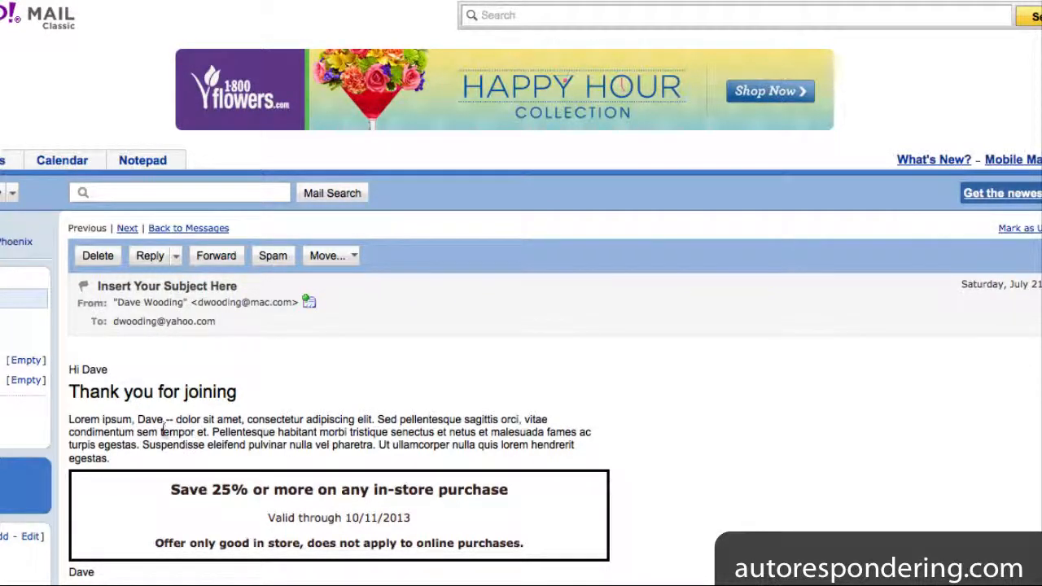
Select the name 'Dave' after Hi in the Yahoo test email to confirm personalization
double_click(94, 370)
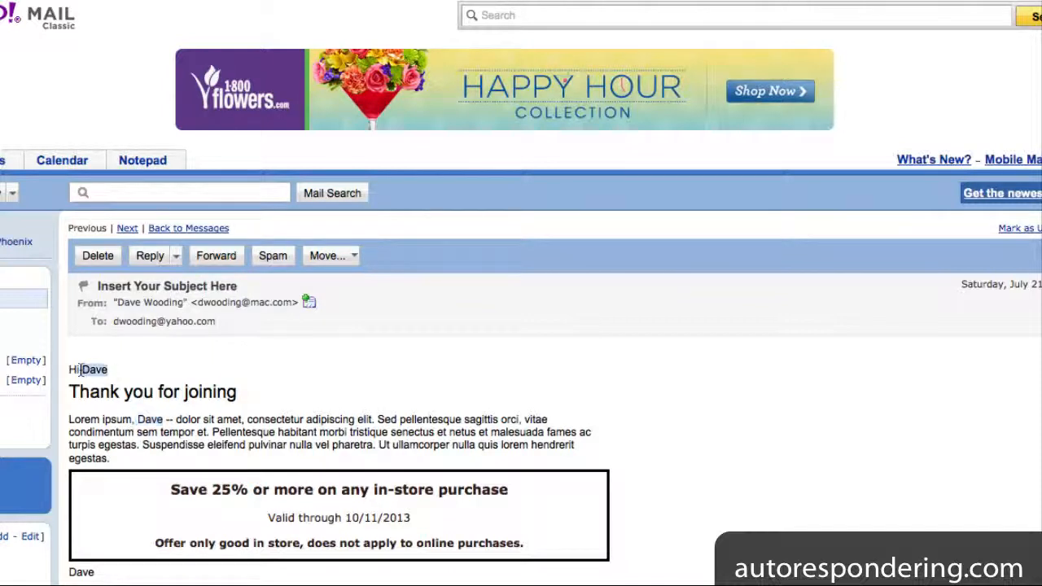